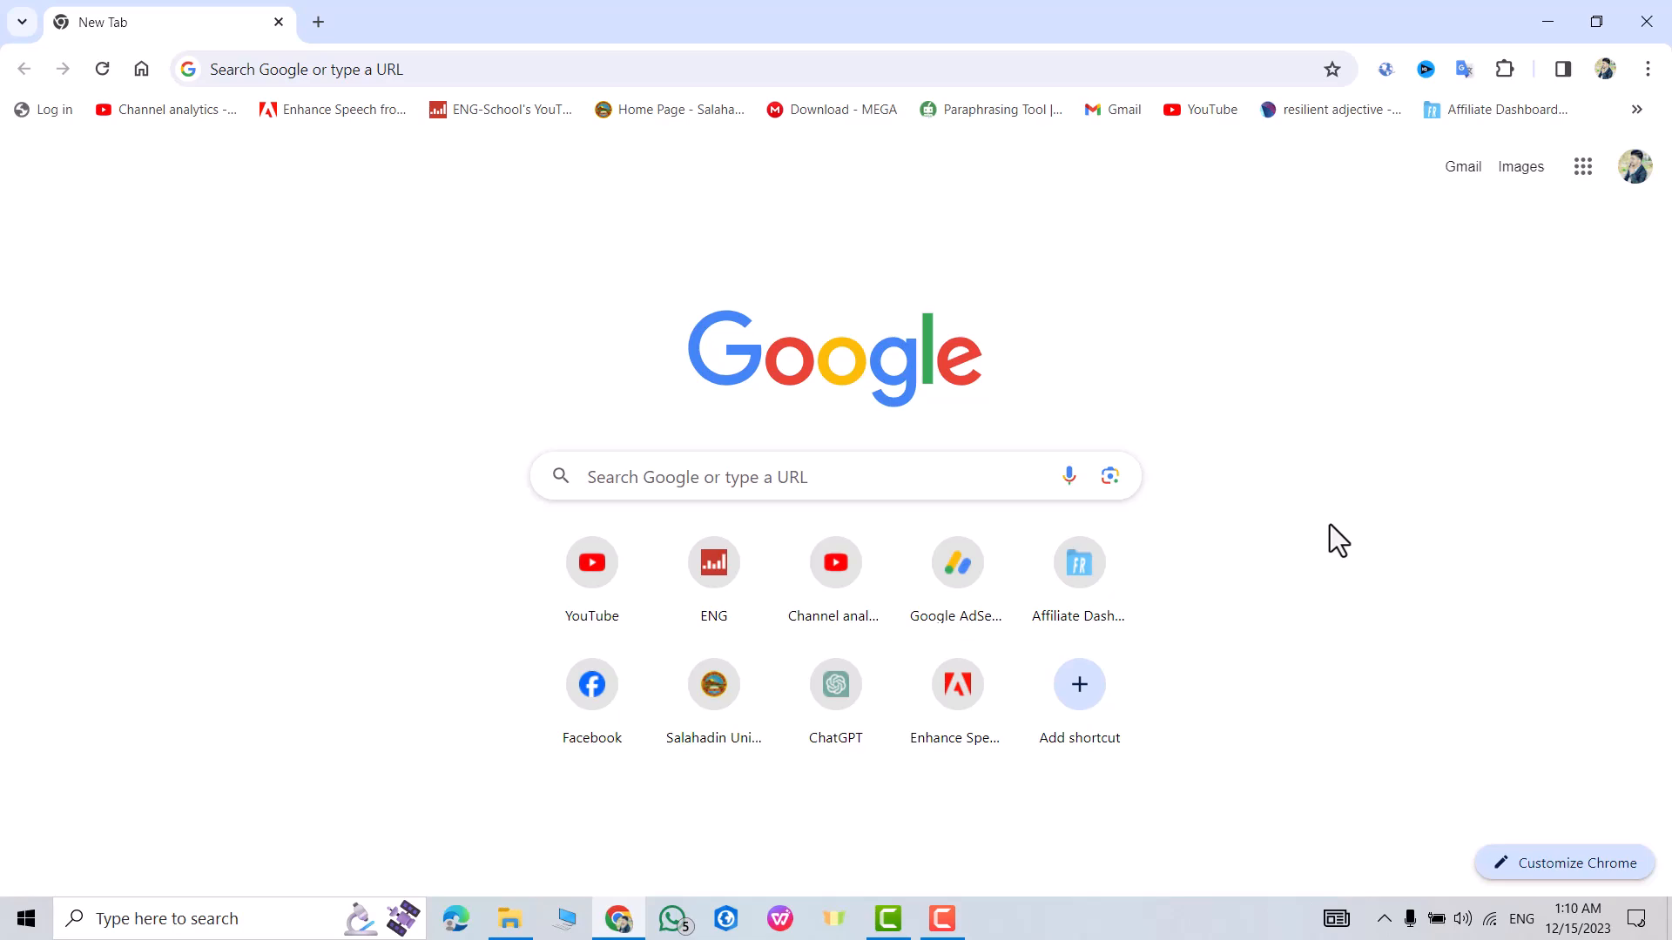
# Download the Office Deployment Tool installer from the Microsoft Download Center page.
pyautogui.click(721, 477)
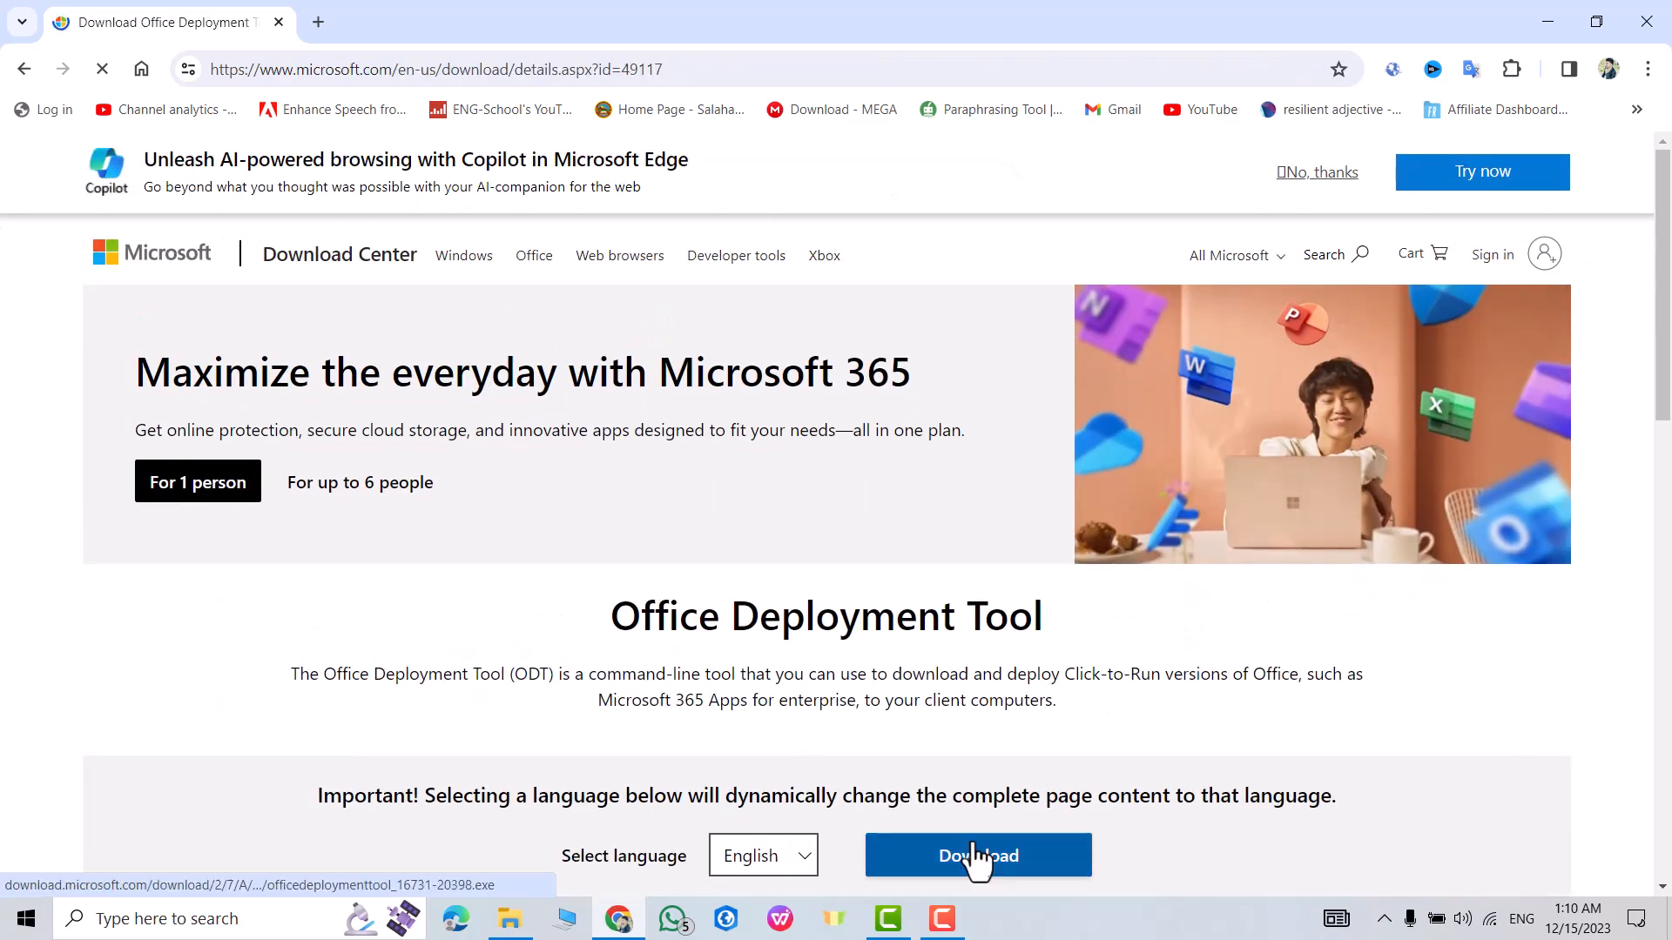
pyautogui.click(977, 855)
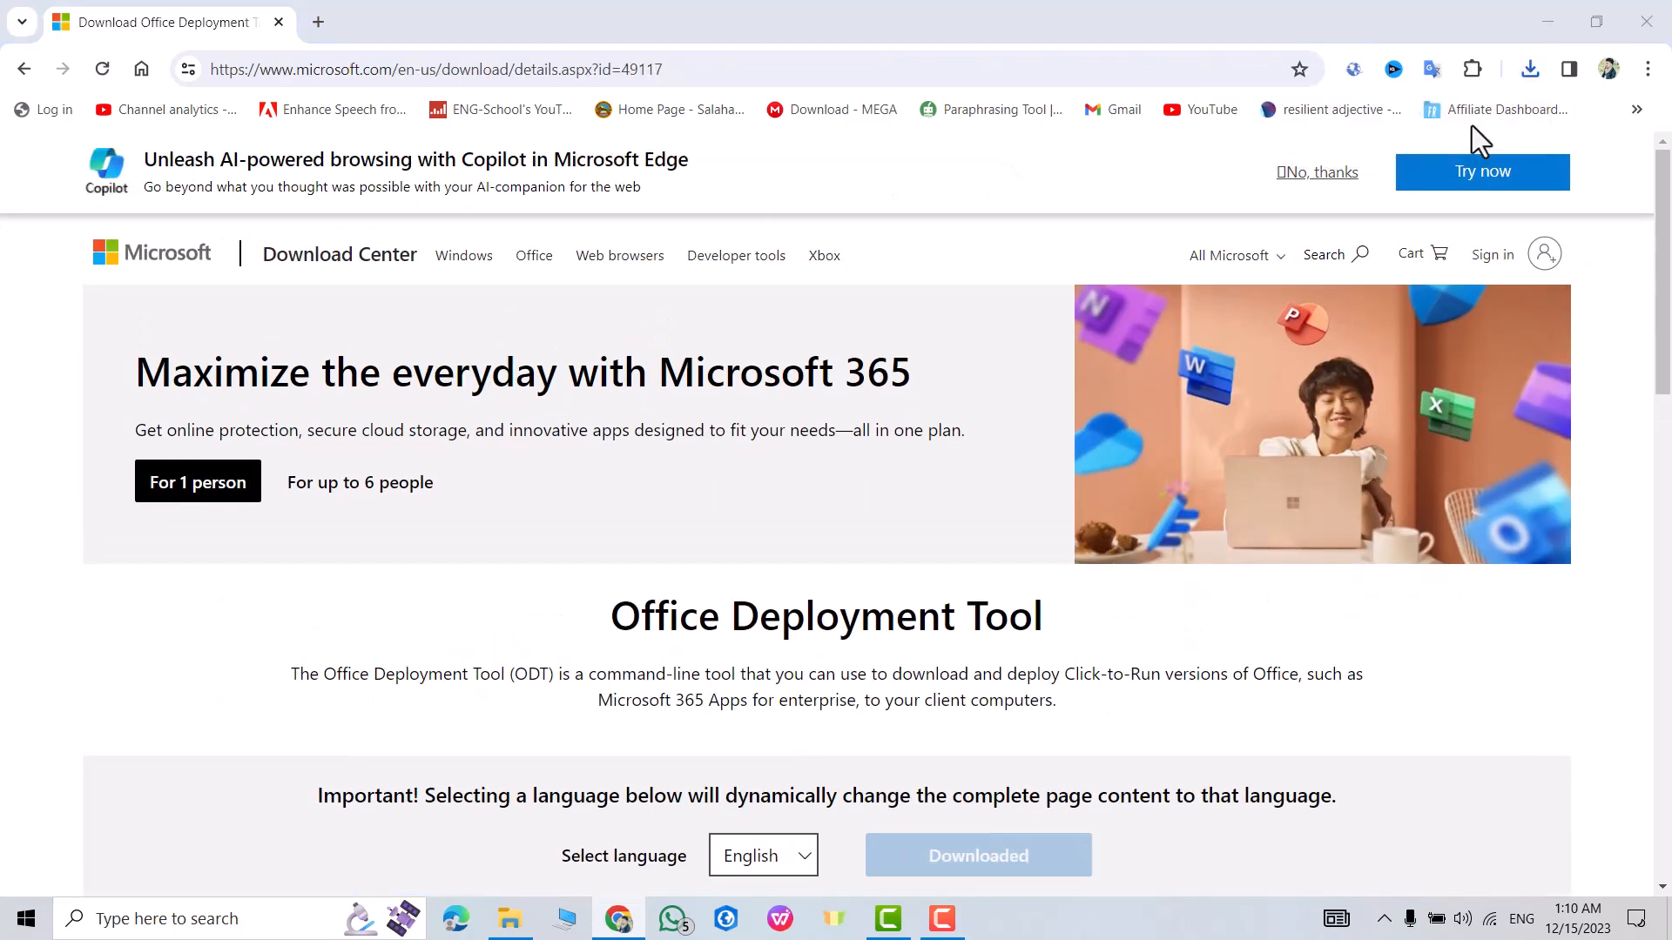
pyautogui.click(508, 918)
pyautogui.write('o')
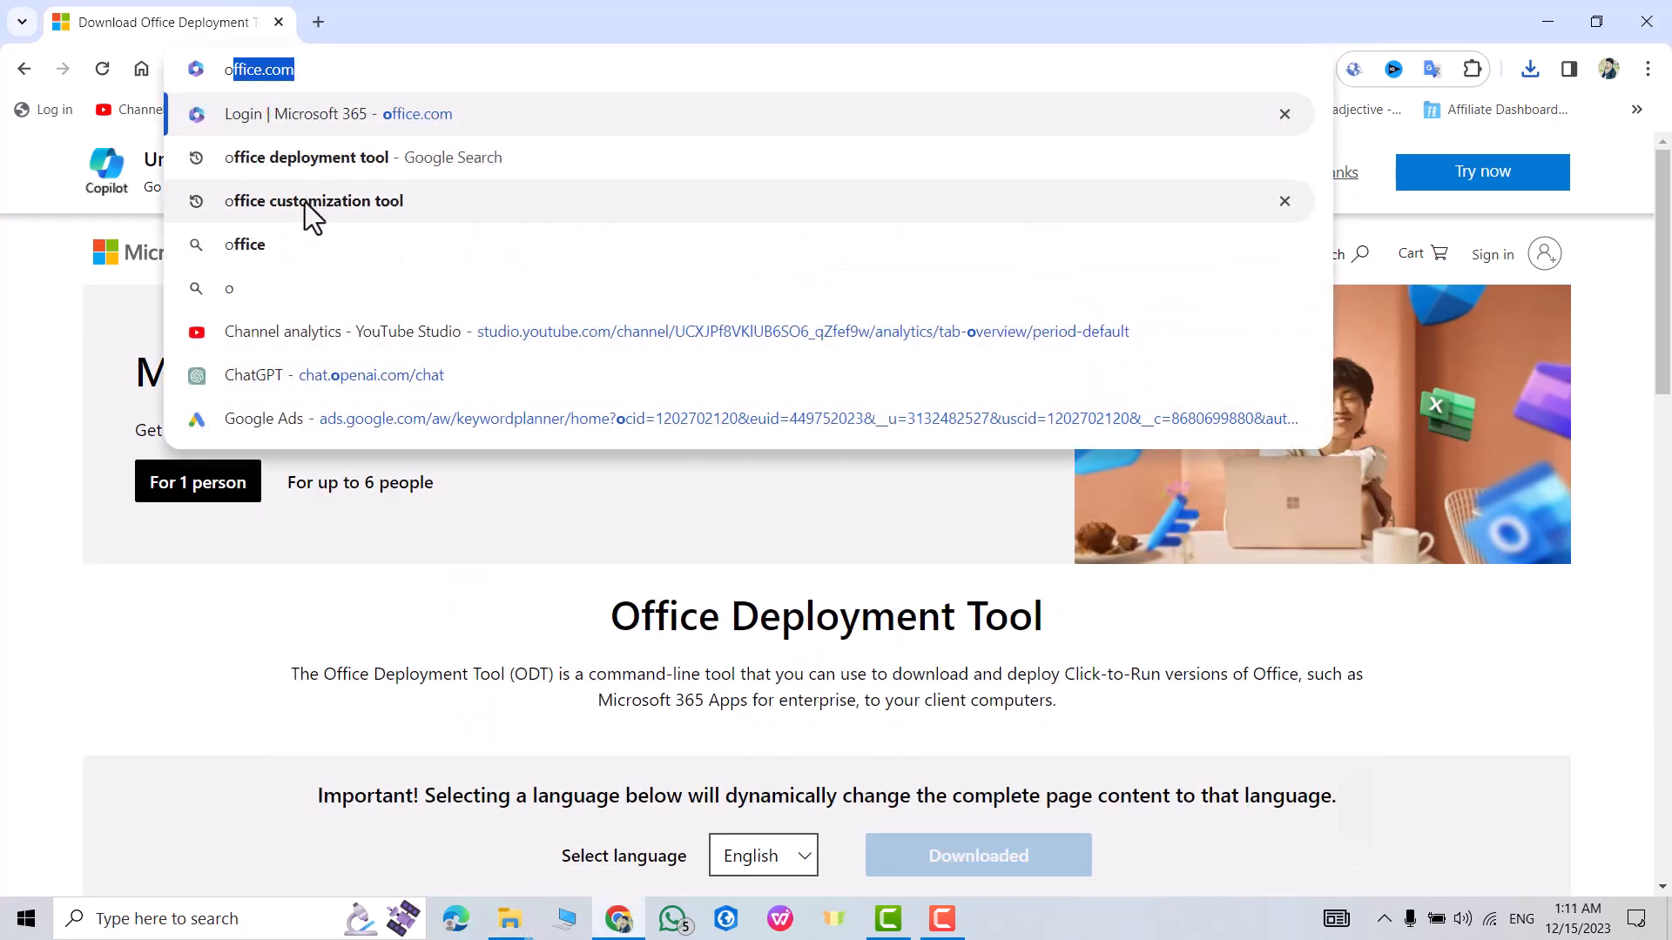
# Reach config.office.com from search and choose the 64-bit architecture.
pyautogui.click(315, 200)
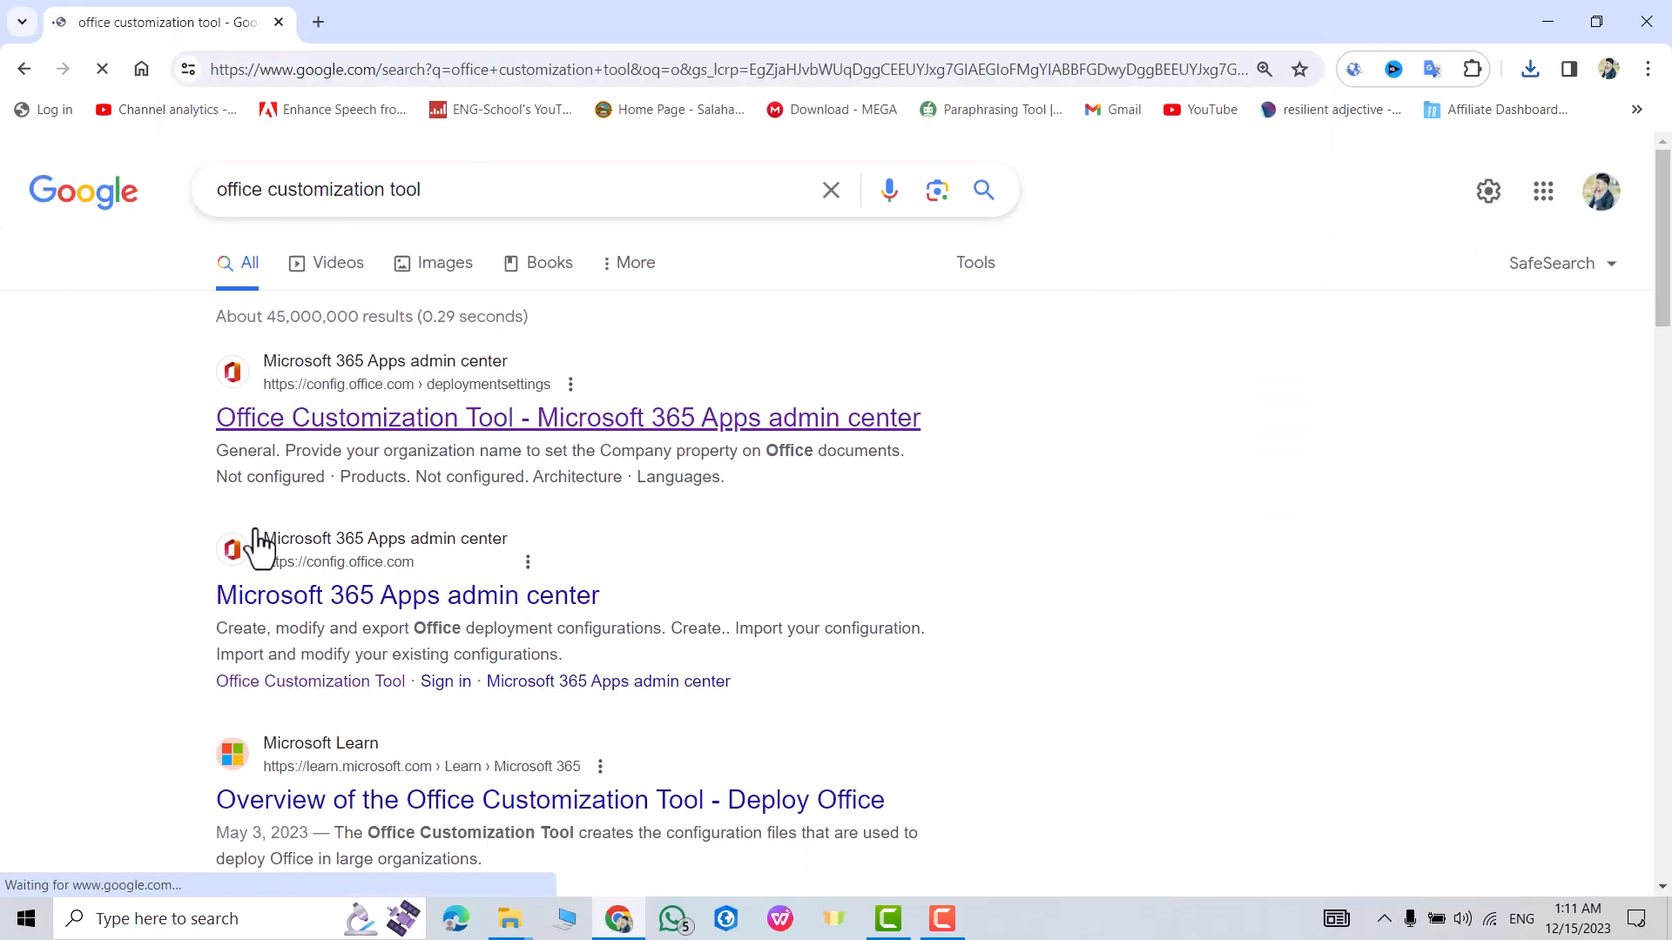
pyautogui.click(568, 416)
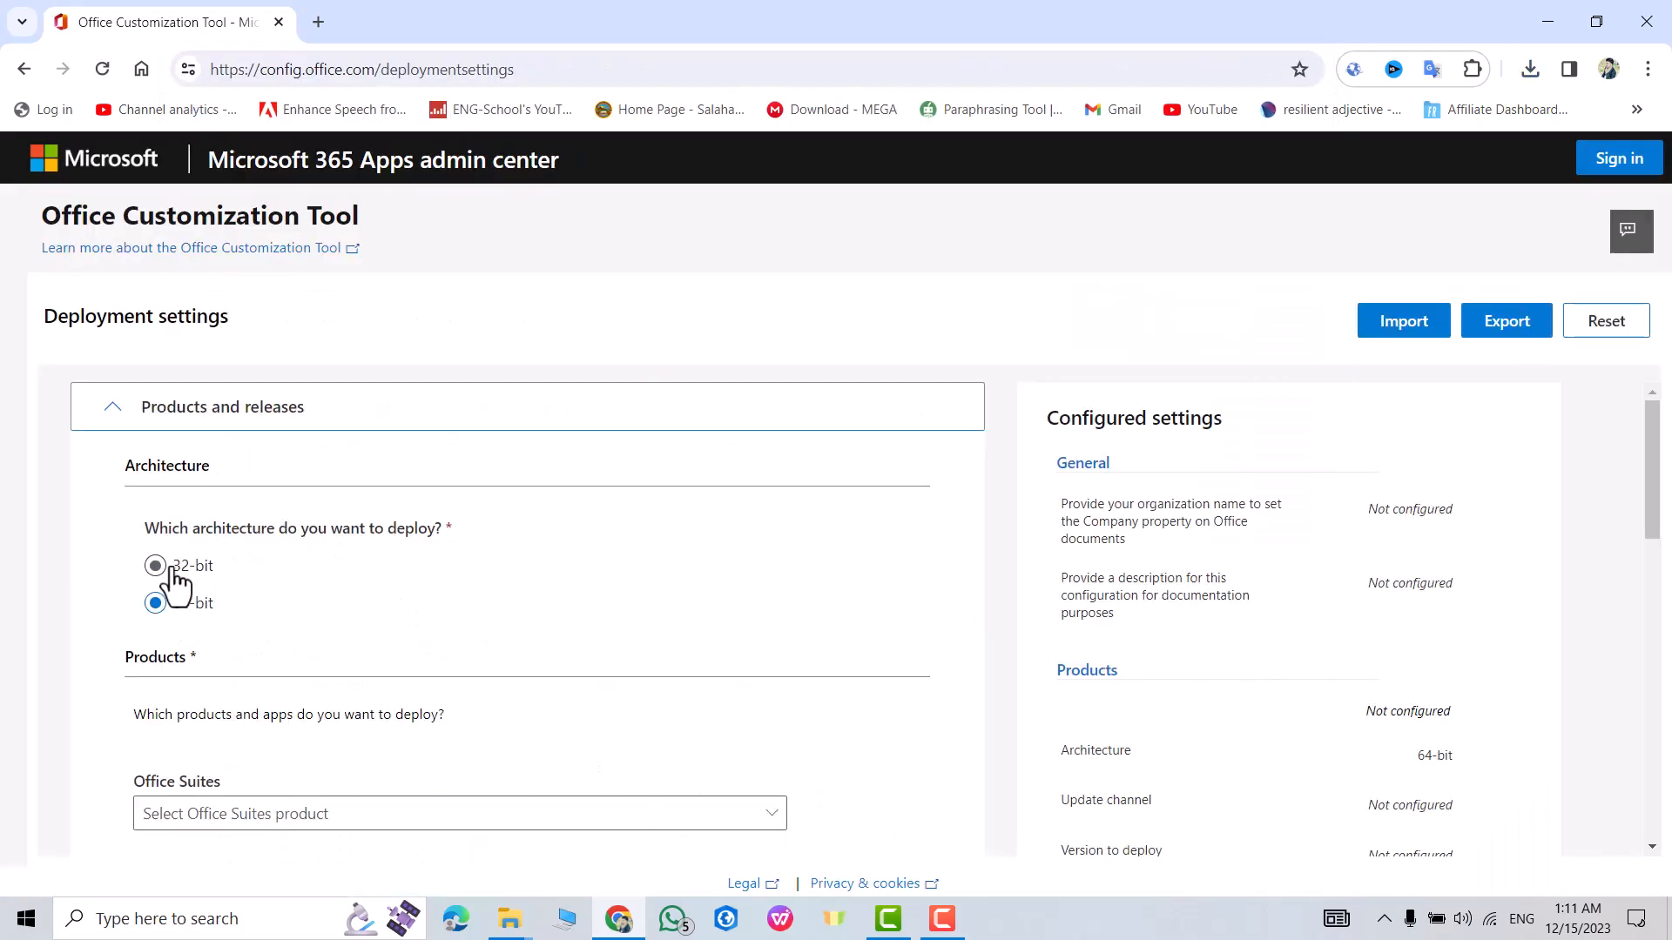
pyautogui.click(155, 604)
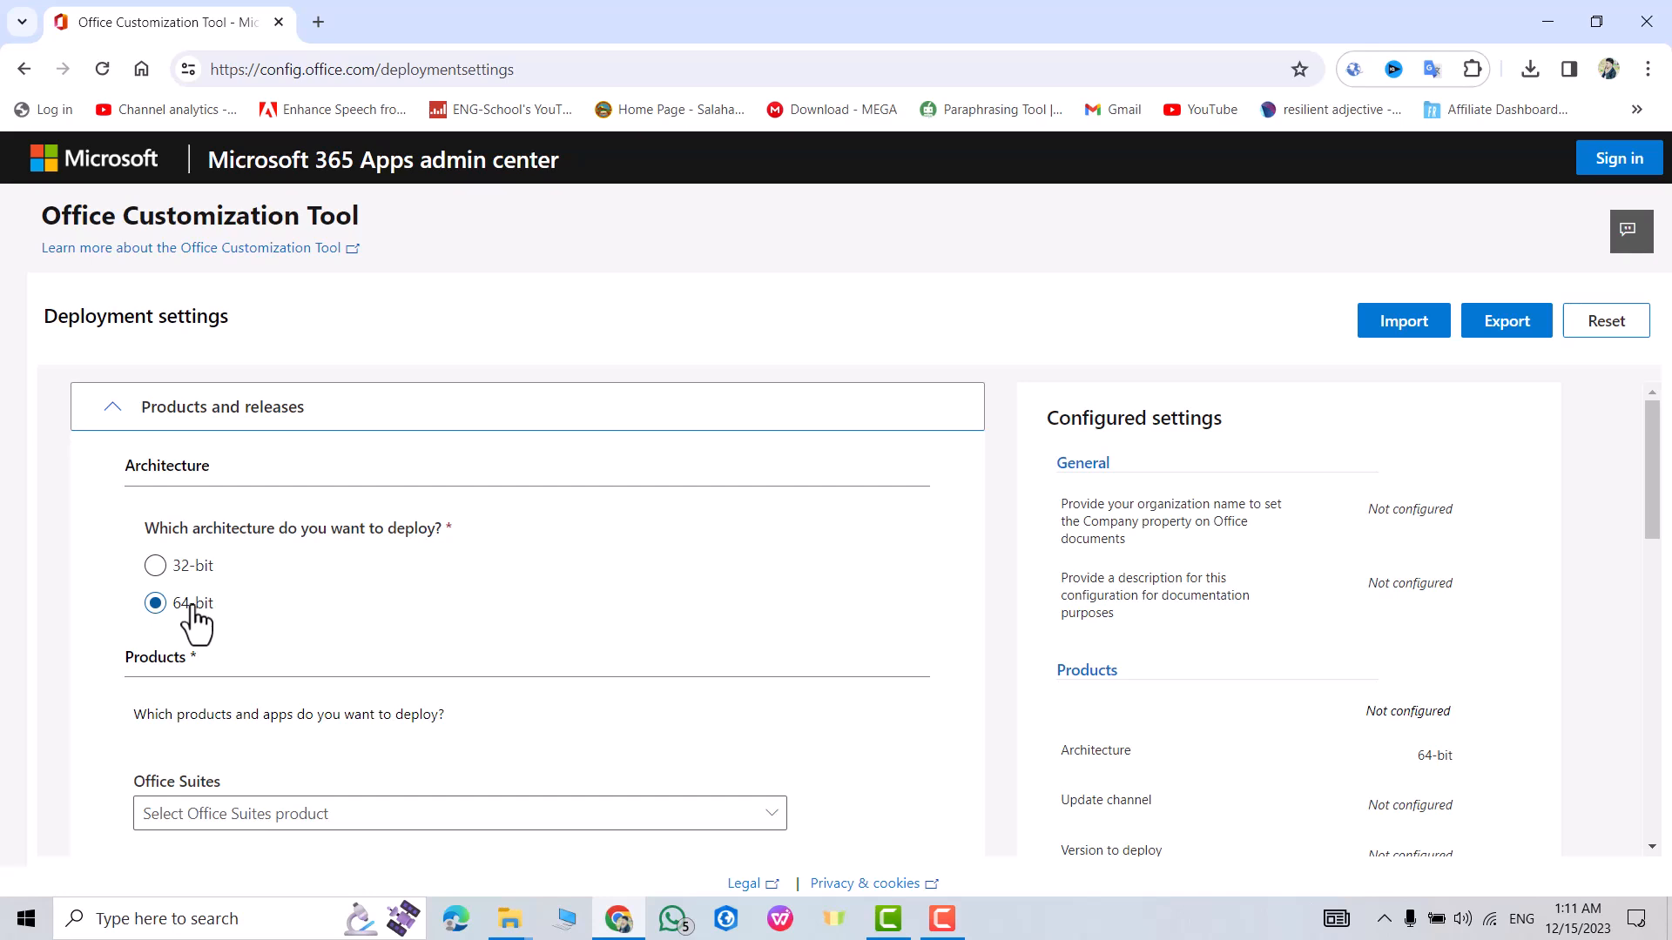
pyautogui.moveTo(315, 645)
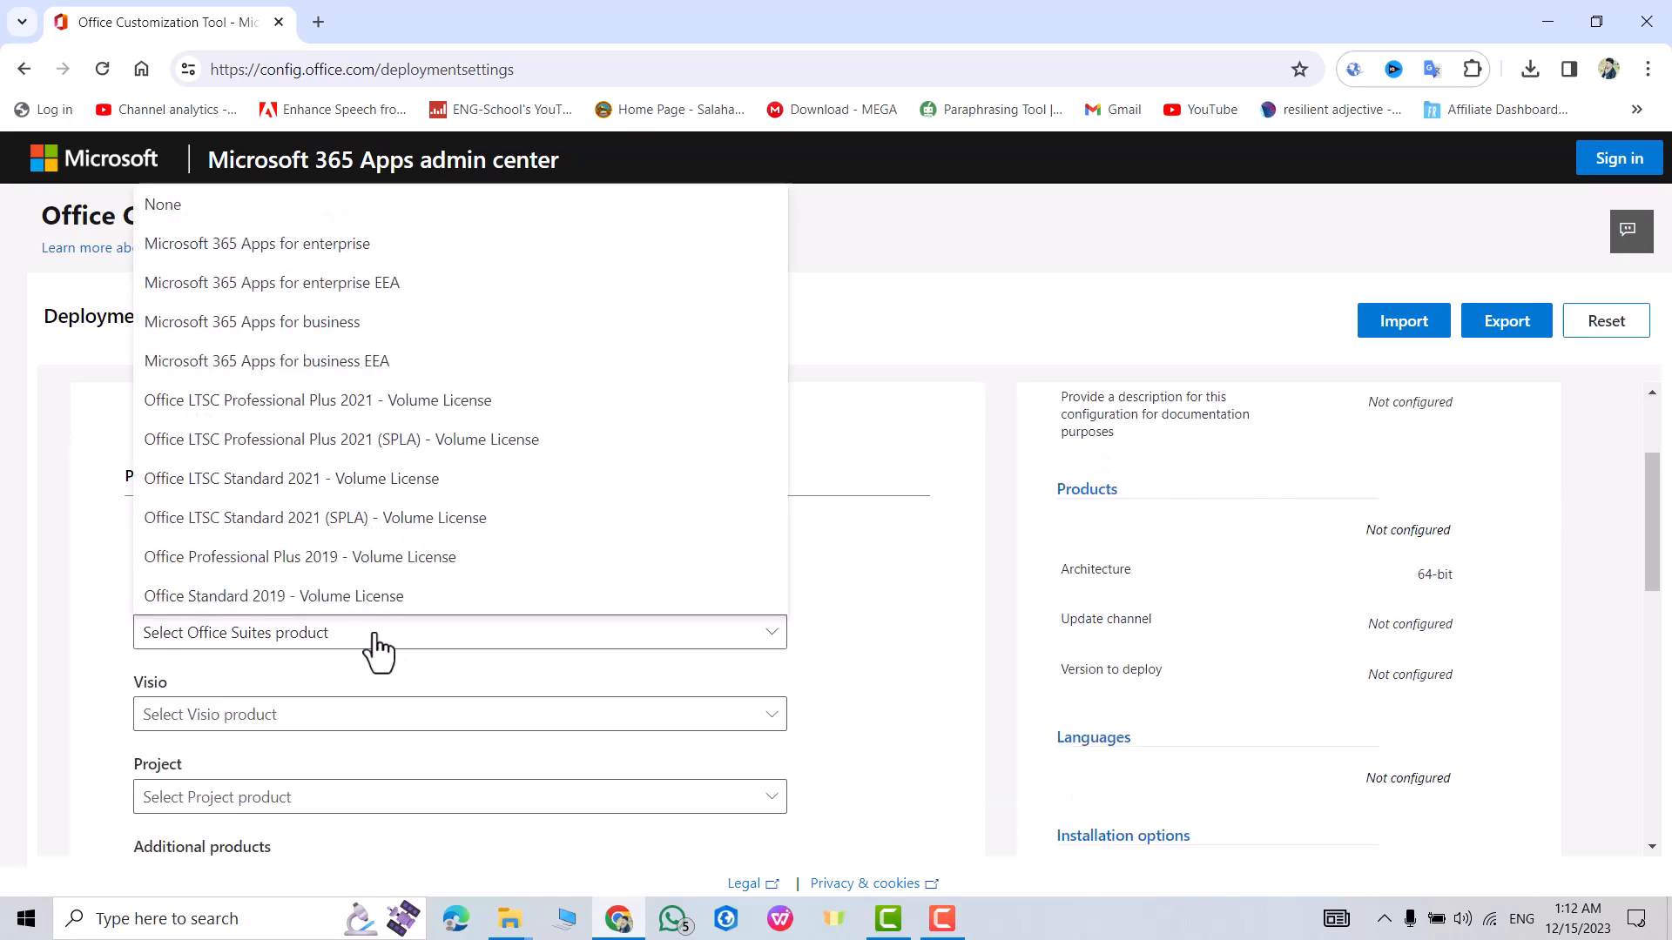
pyautogui.moveTo(372, 596)
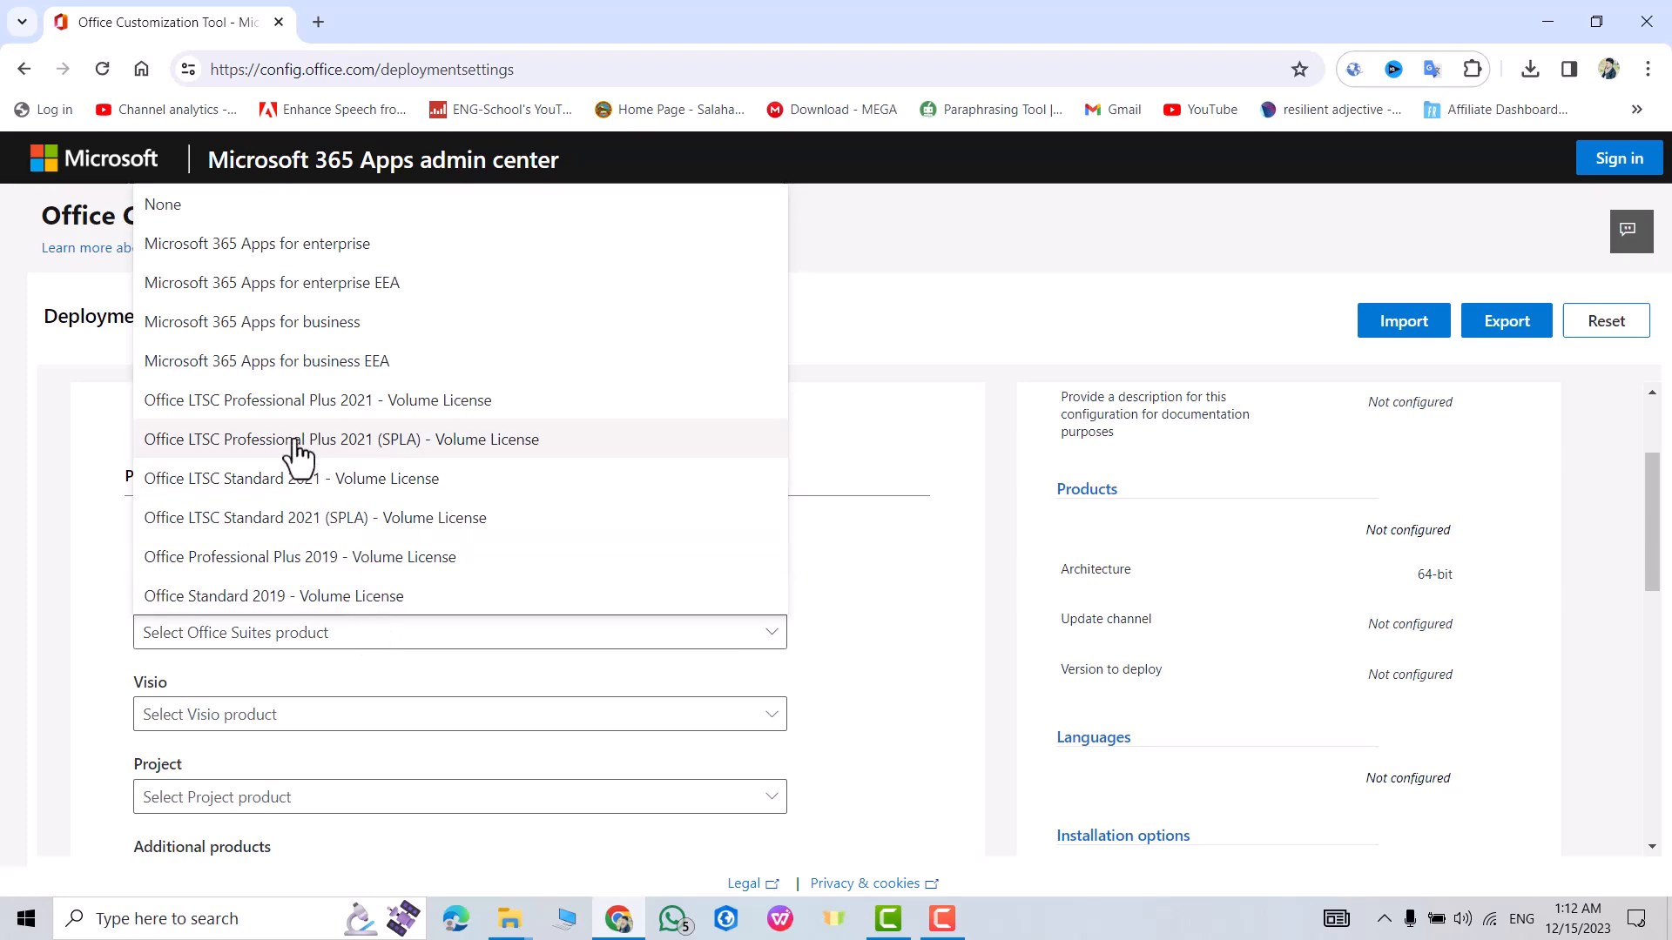
# Select Office LTSC Professional Plus 2021 with Visio and Project, exclude Access, and continue to languages.
pyautogui.click(315, 400)
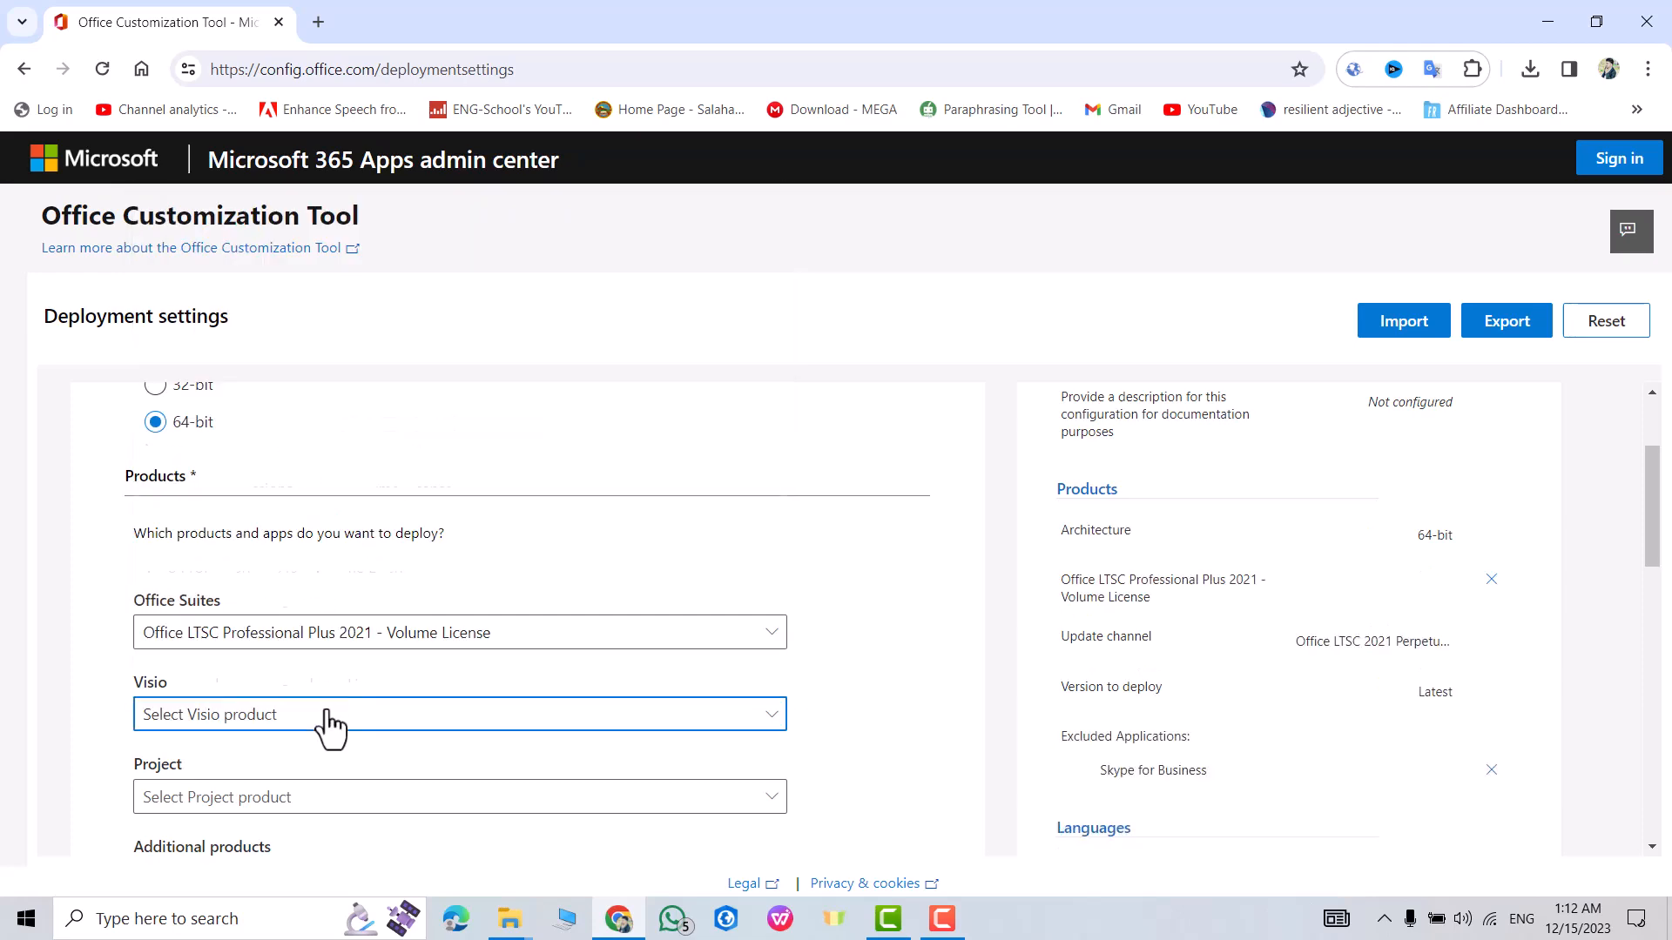
pyautogui.click(458, 714)
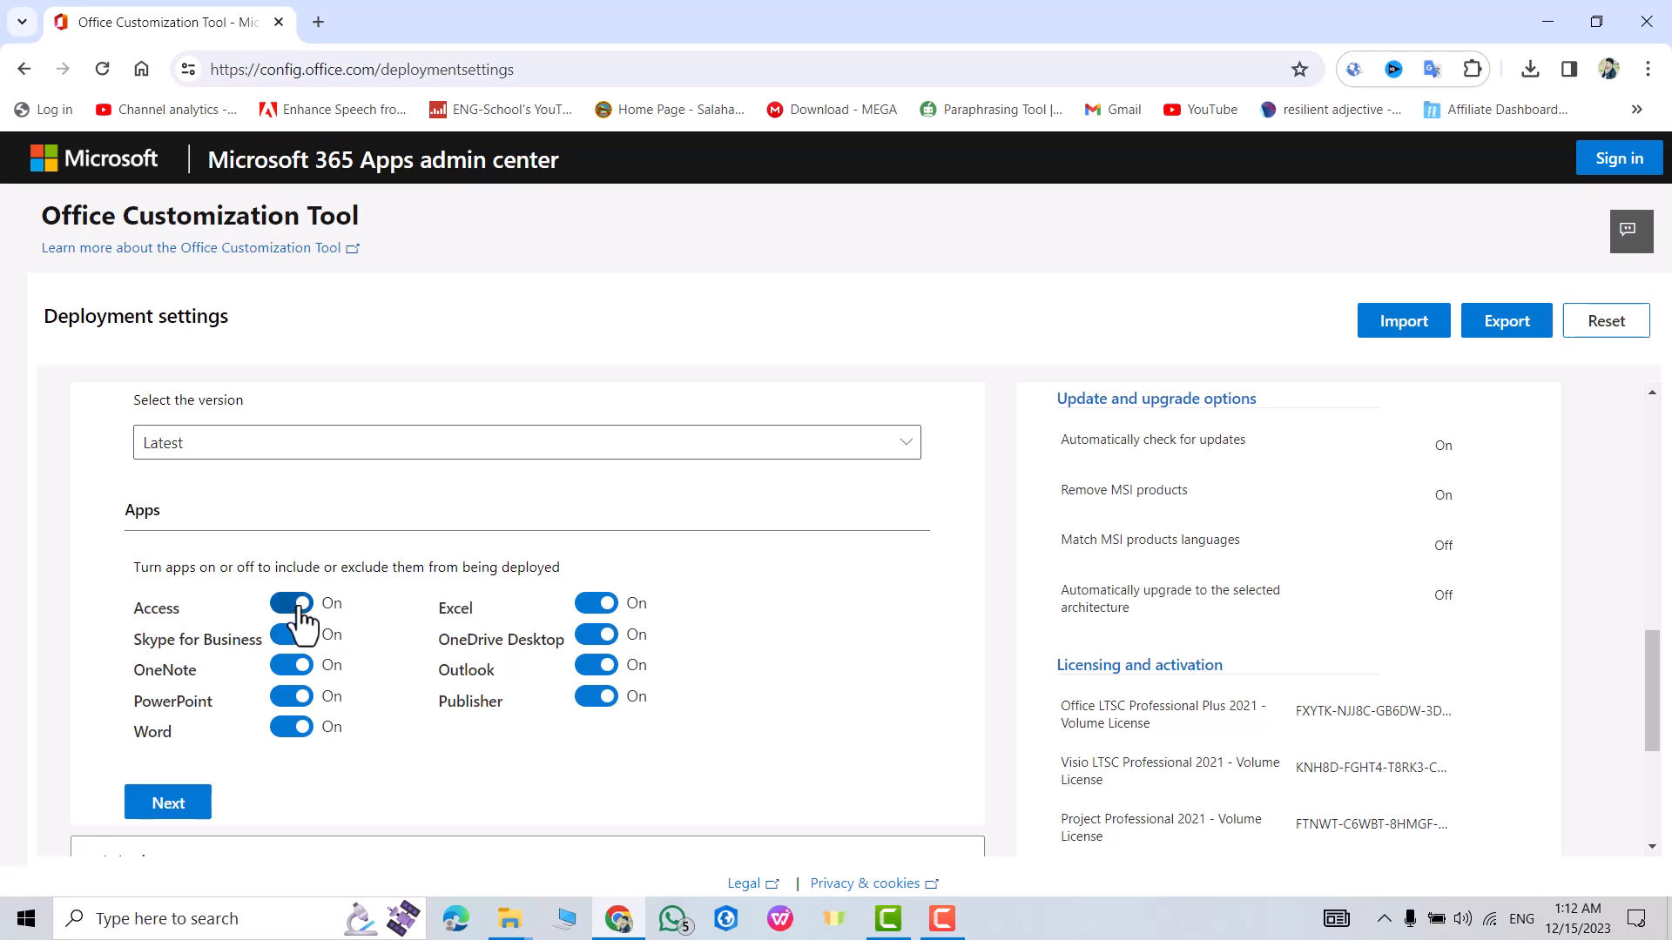
pyautogui.click(290, 600)
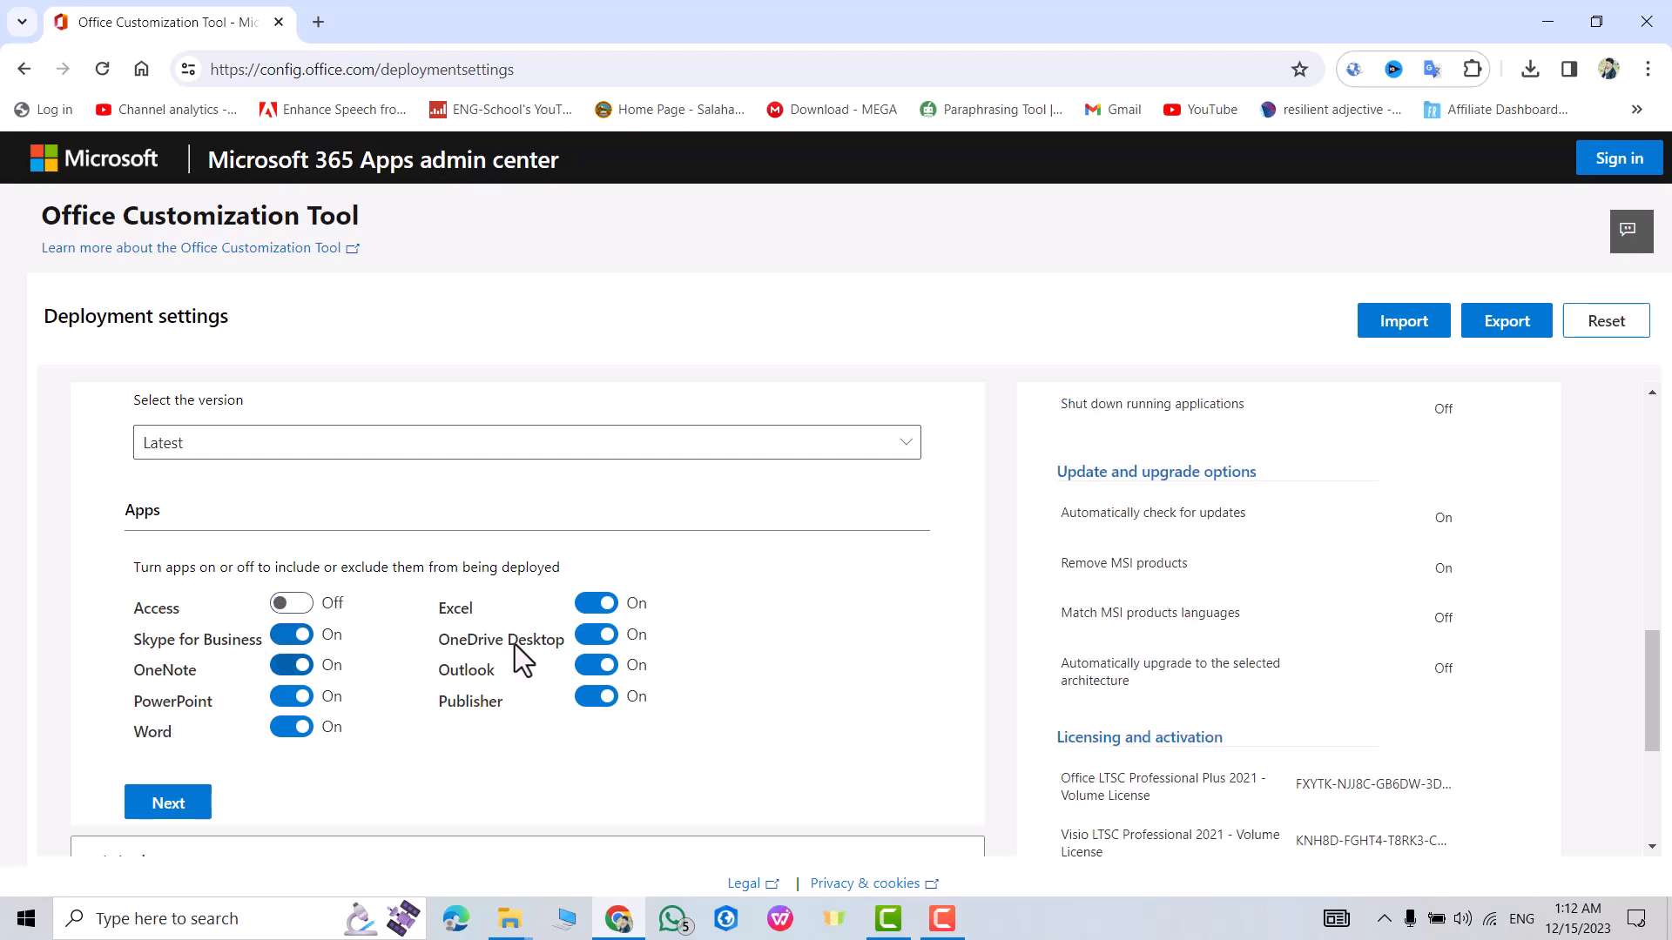
pyautogui.click(596, 602)
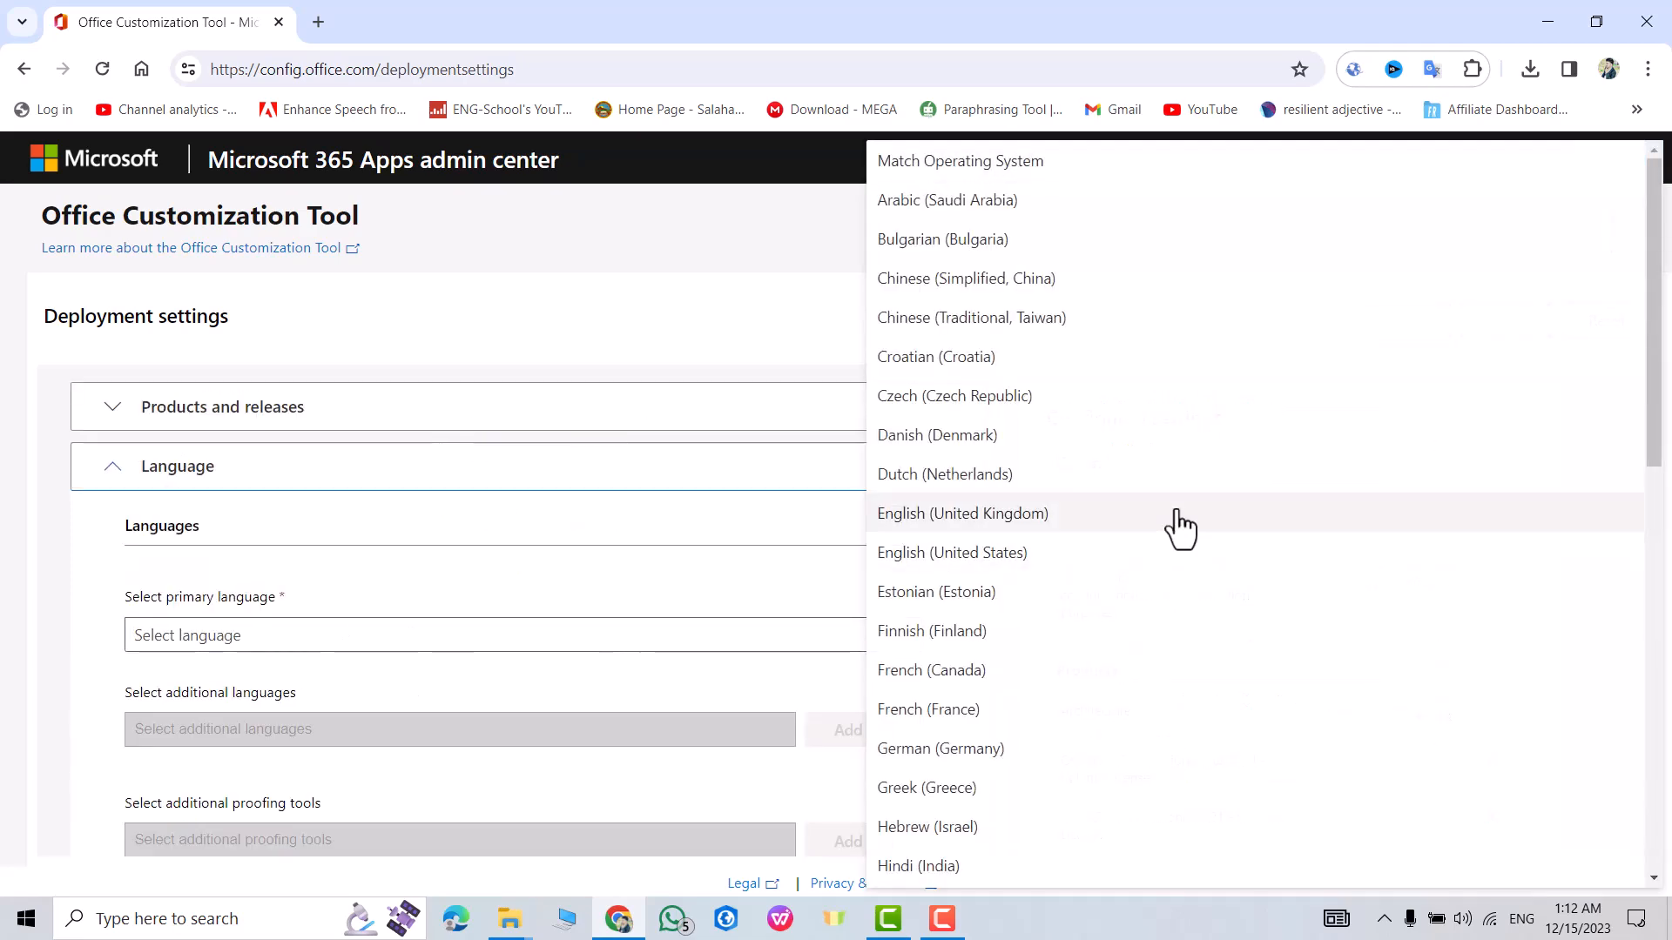
pyautogui.moveTo(969, 562)
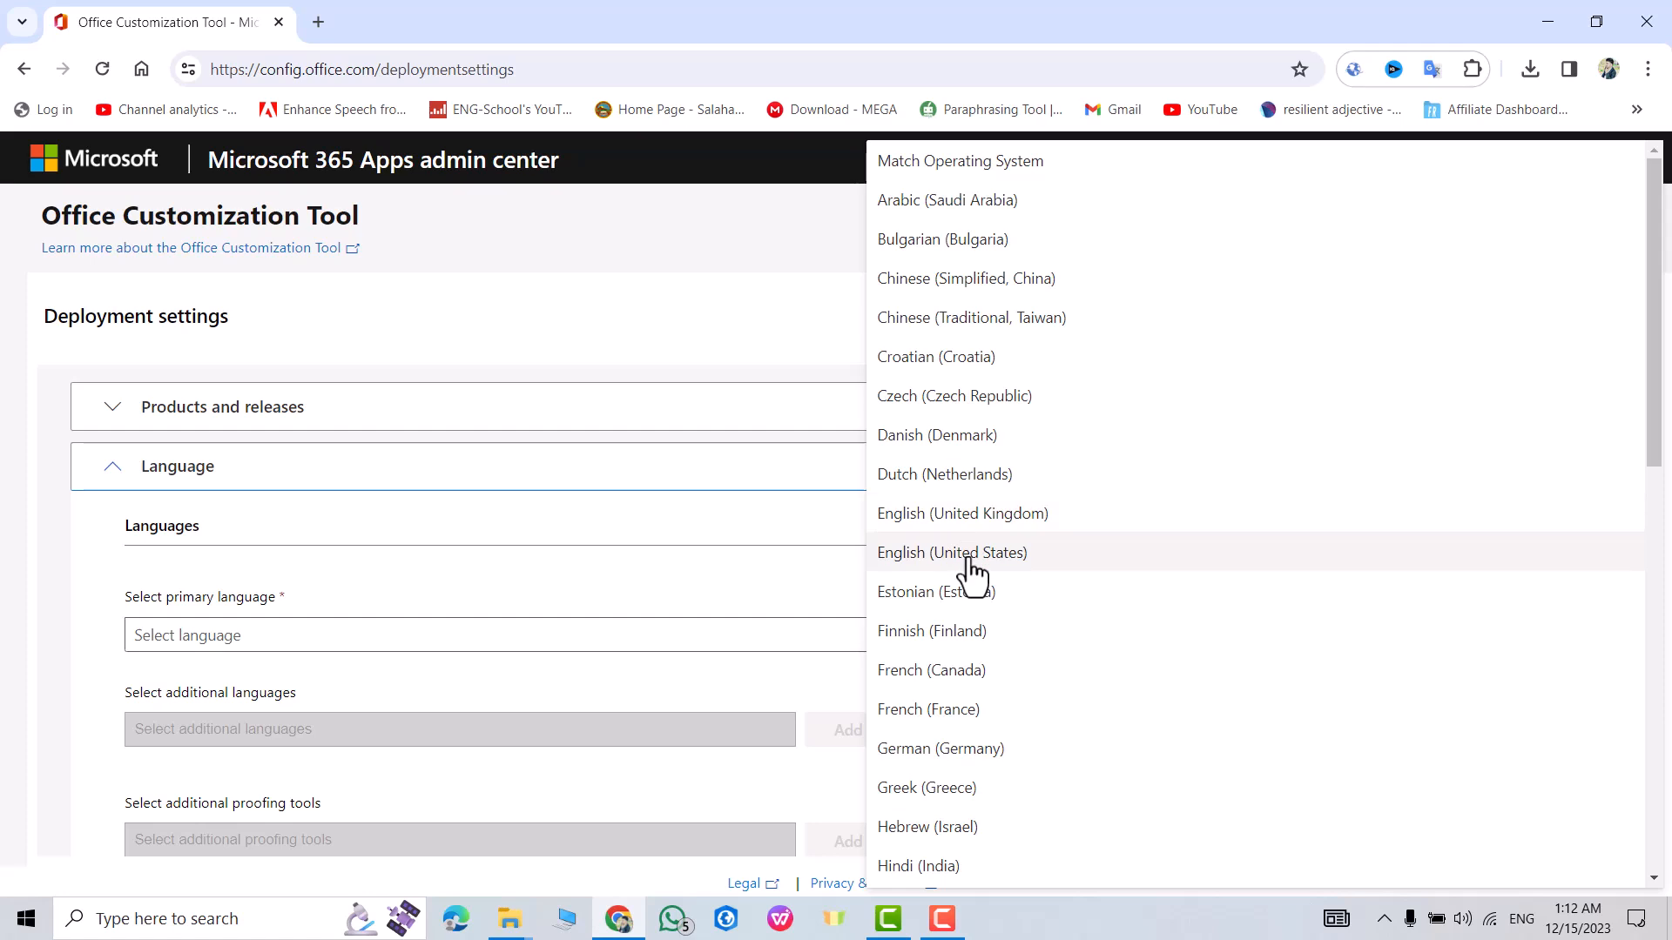
# Make English (United States) primary, keep MSI Office versions installed, and advance to application preferences.
pyautogui.click(951, 552)
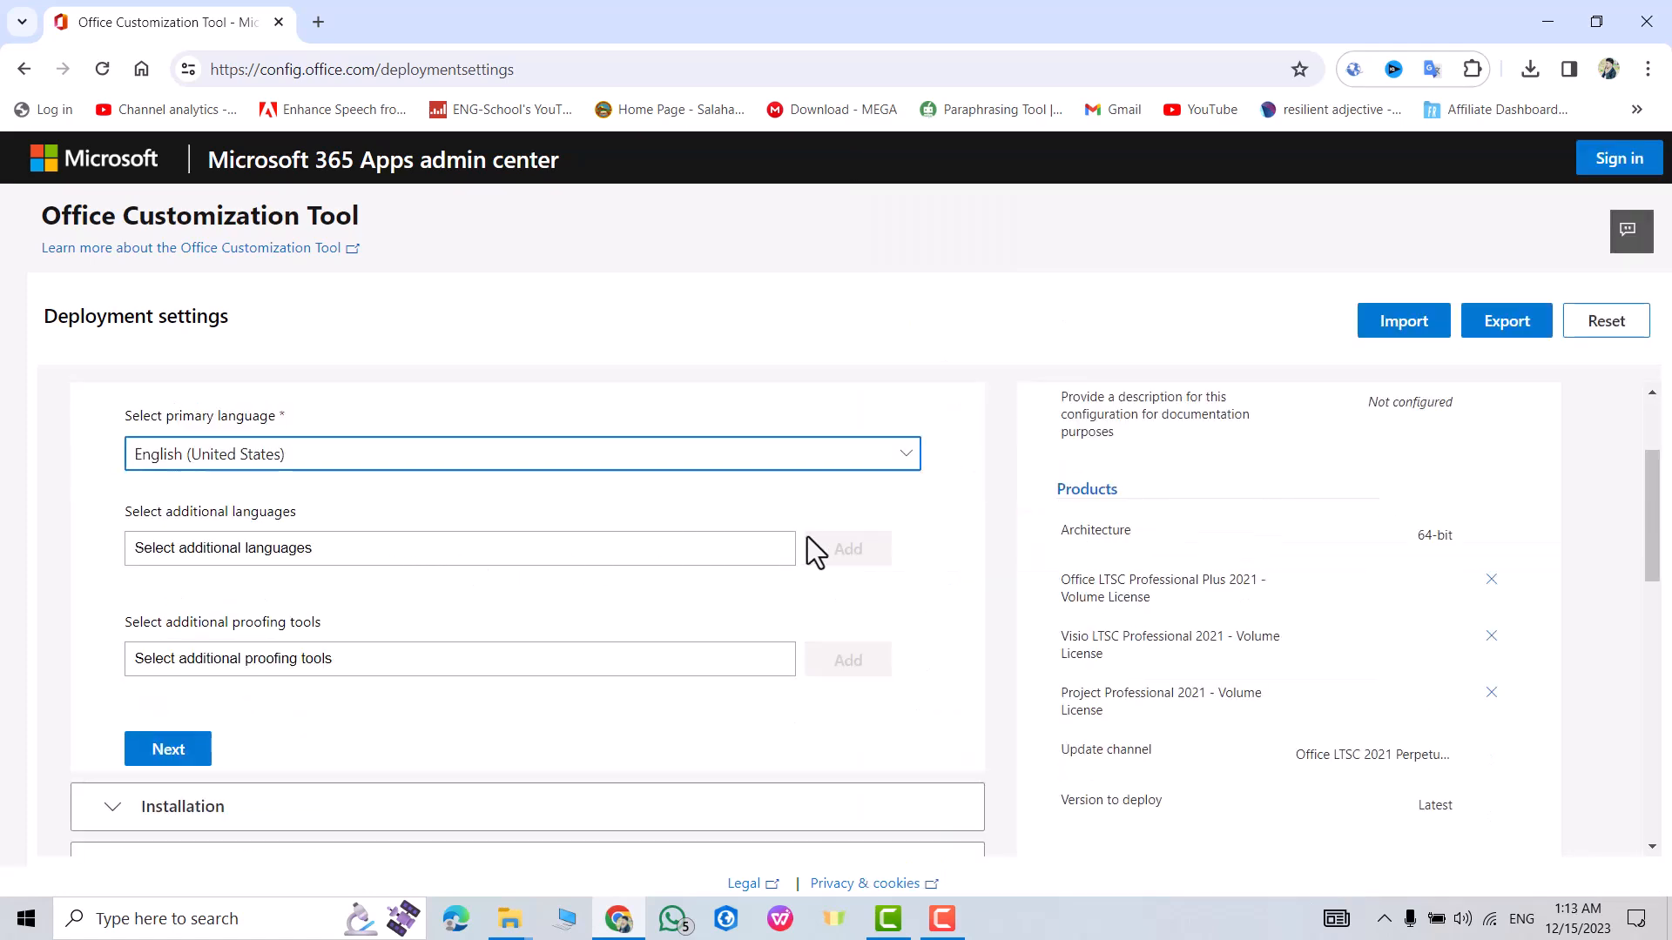
pyautogui.moveTo(446, 658)
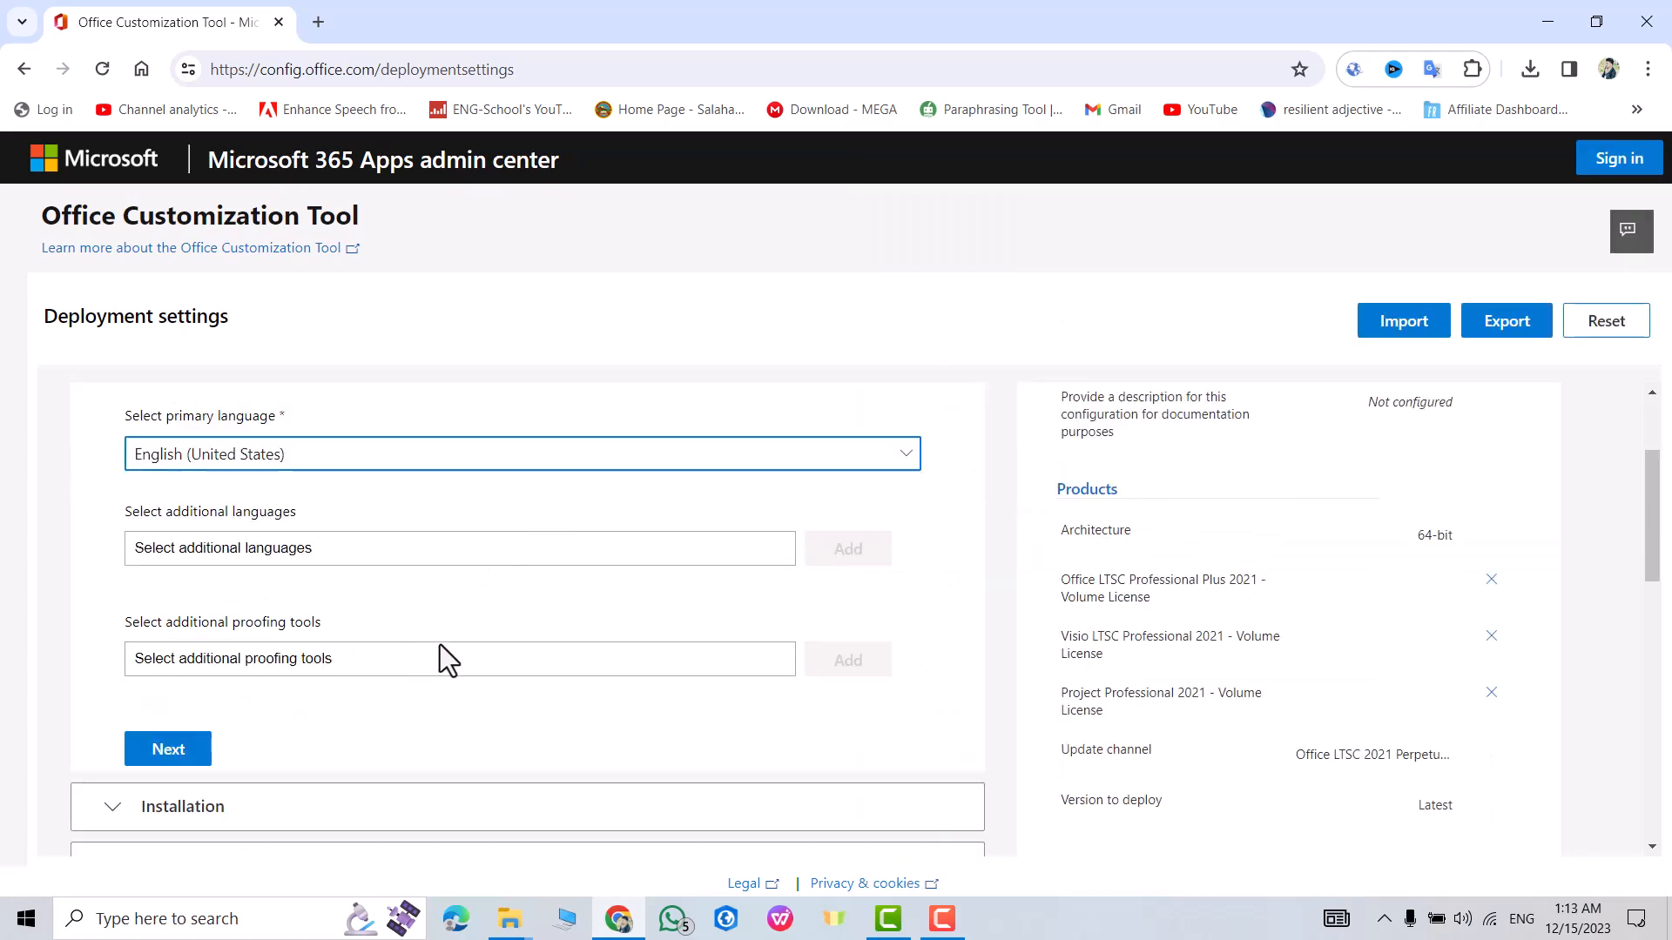
pyautogui.scroll(-3)
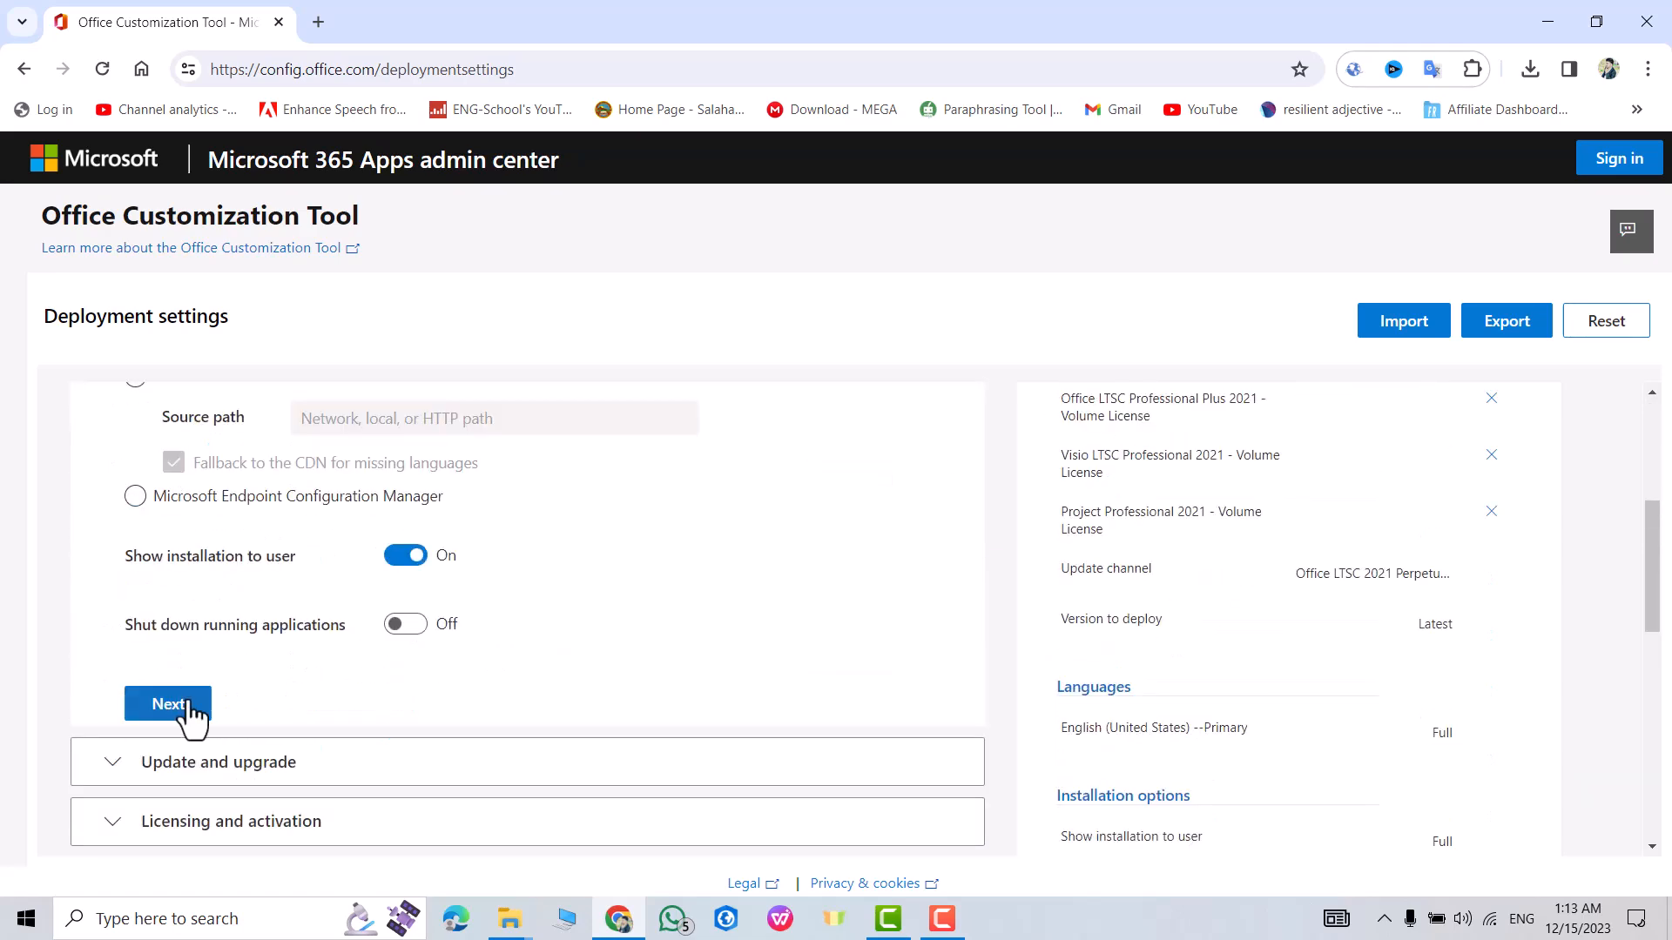
pyautogui.click(167, 703)
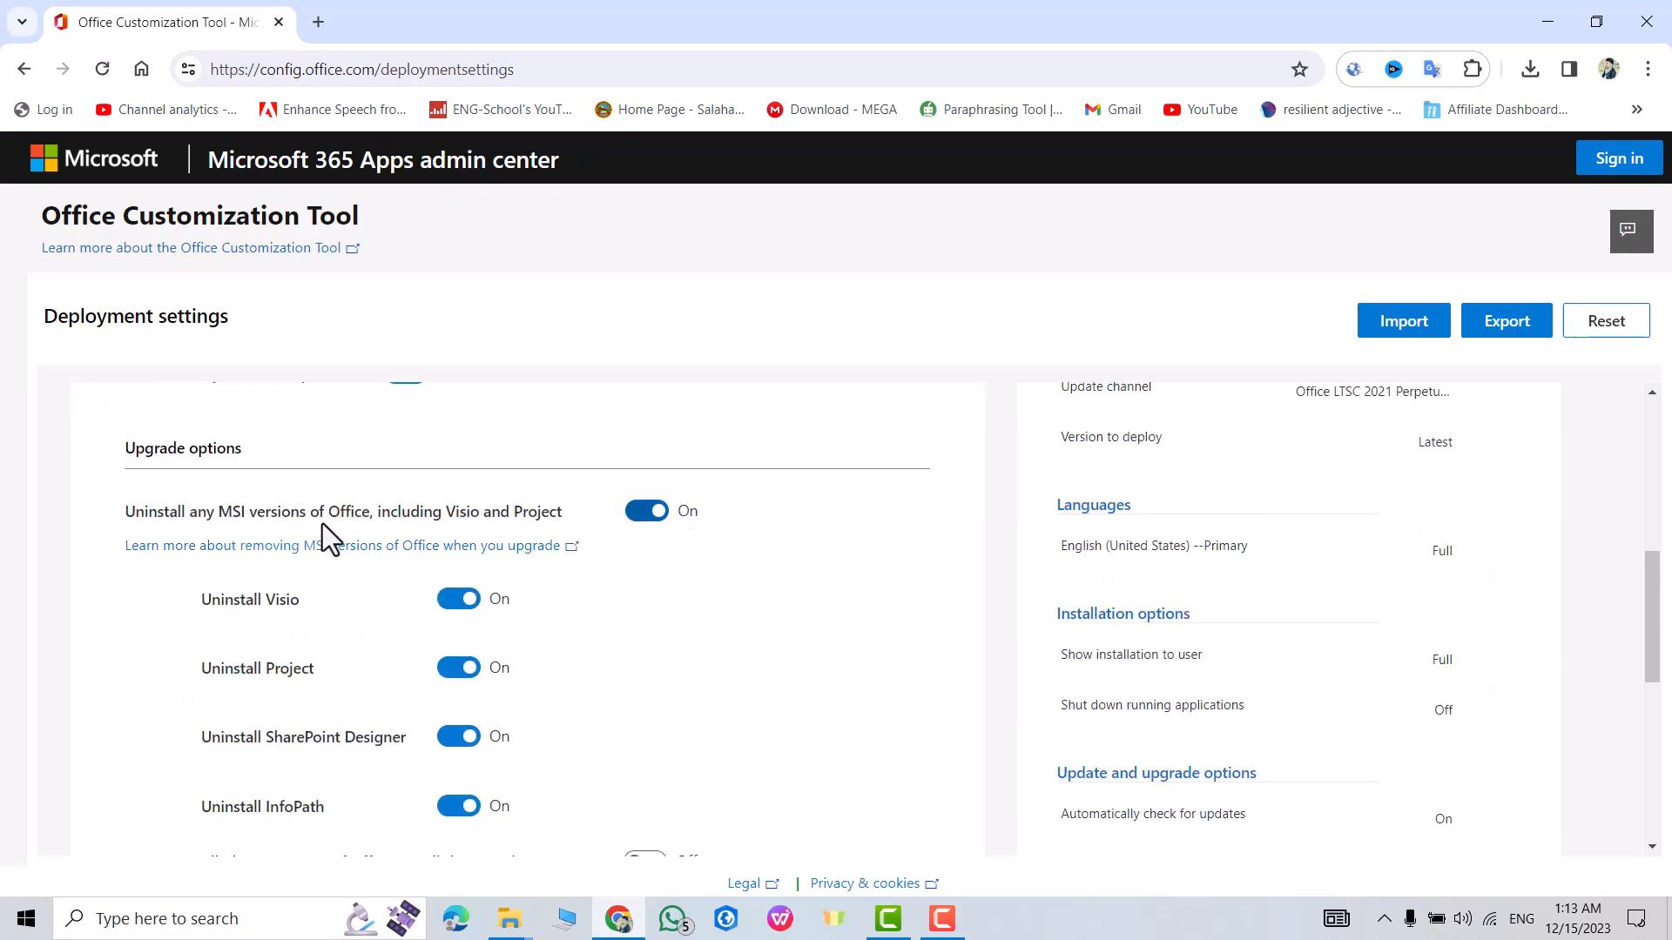
pyautogui.moveTo(600, 531)
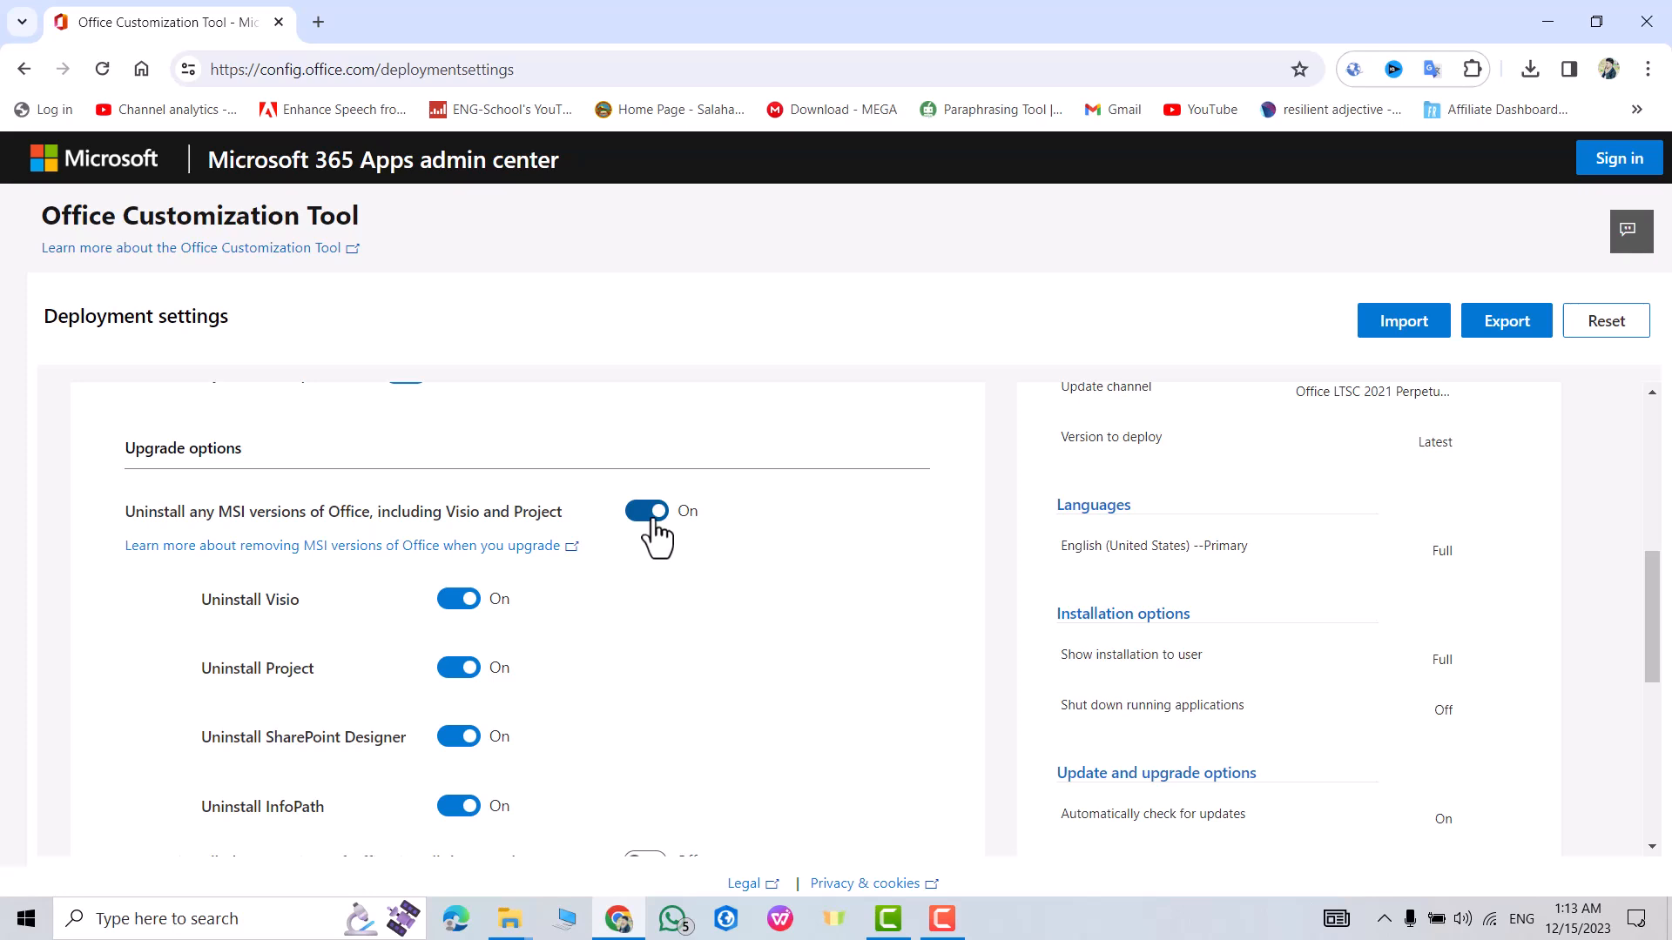
pyautogui.click(646, 510)
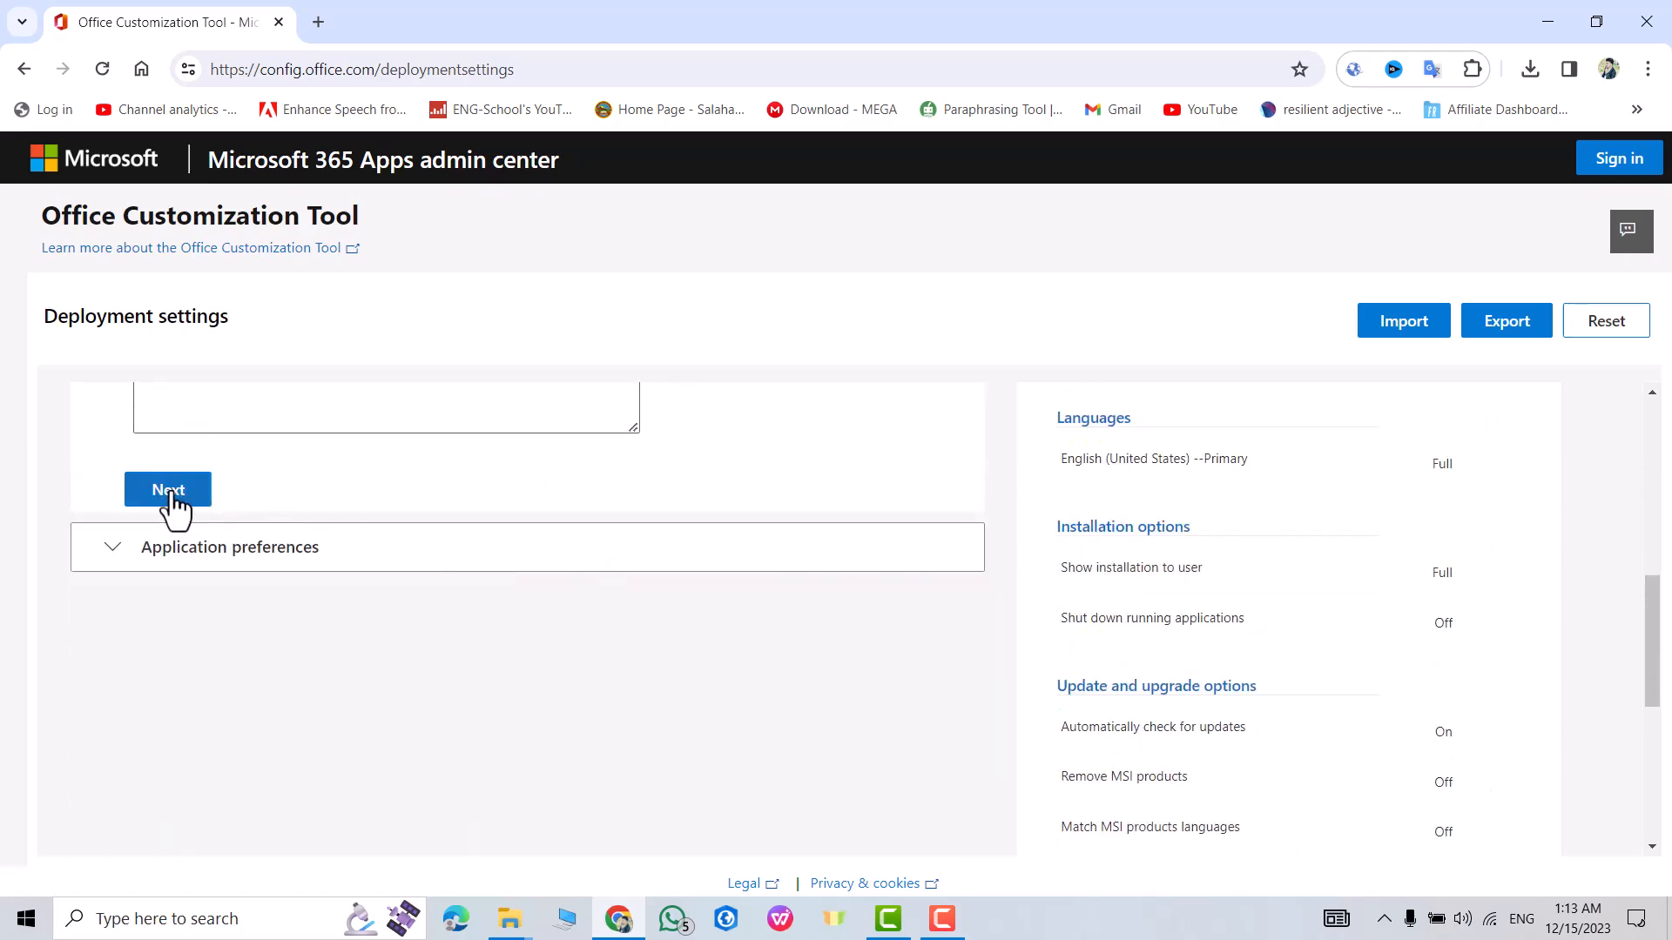
pyautogui.click(168, 489)
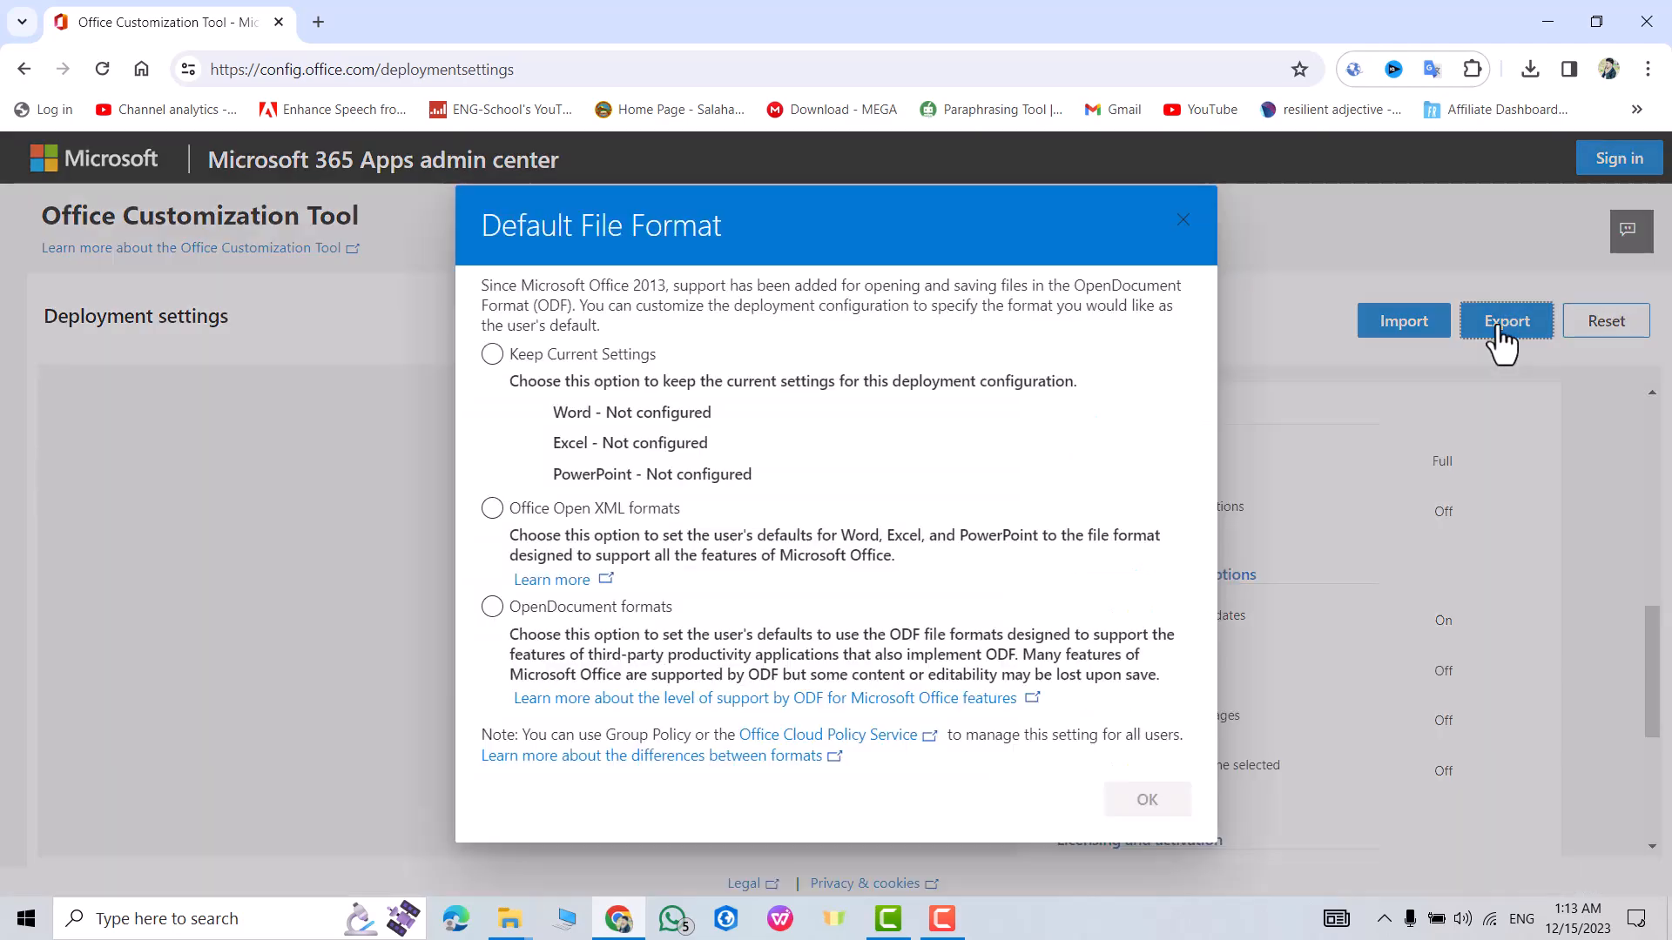
# Export the configuration with default file format settings and accept the license terms.
pyautogui.click(491, 354)
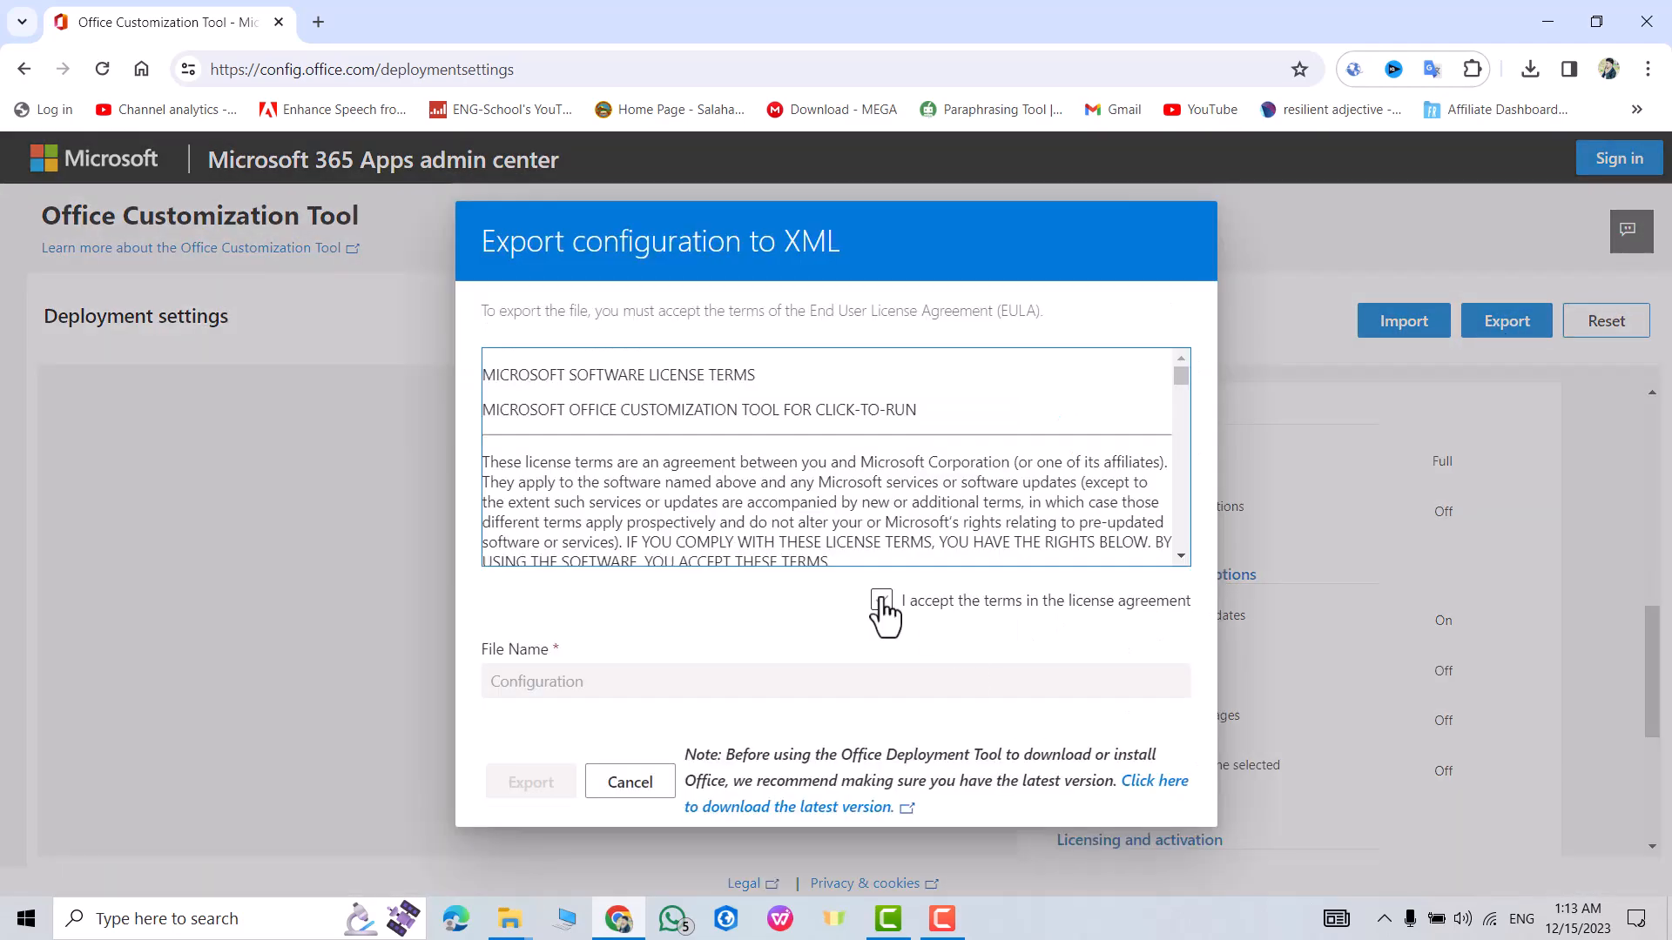
pyautogui.click(628, 782)
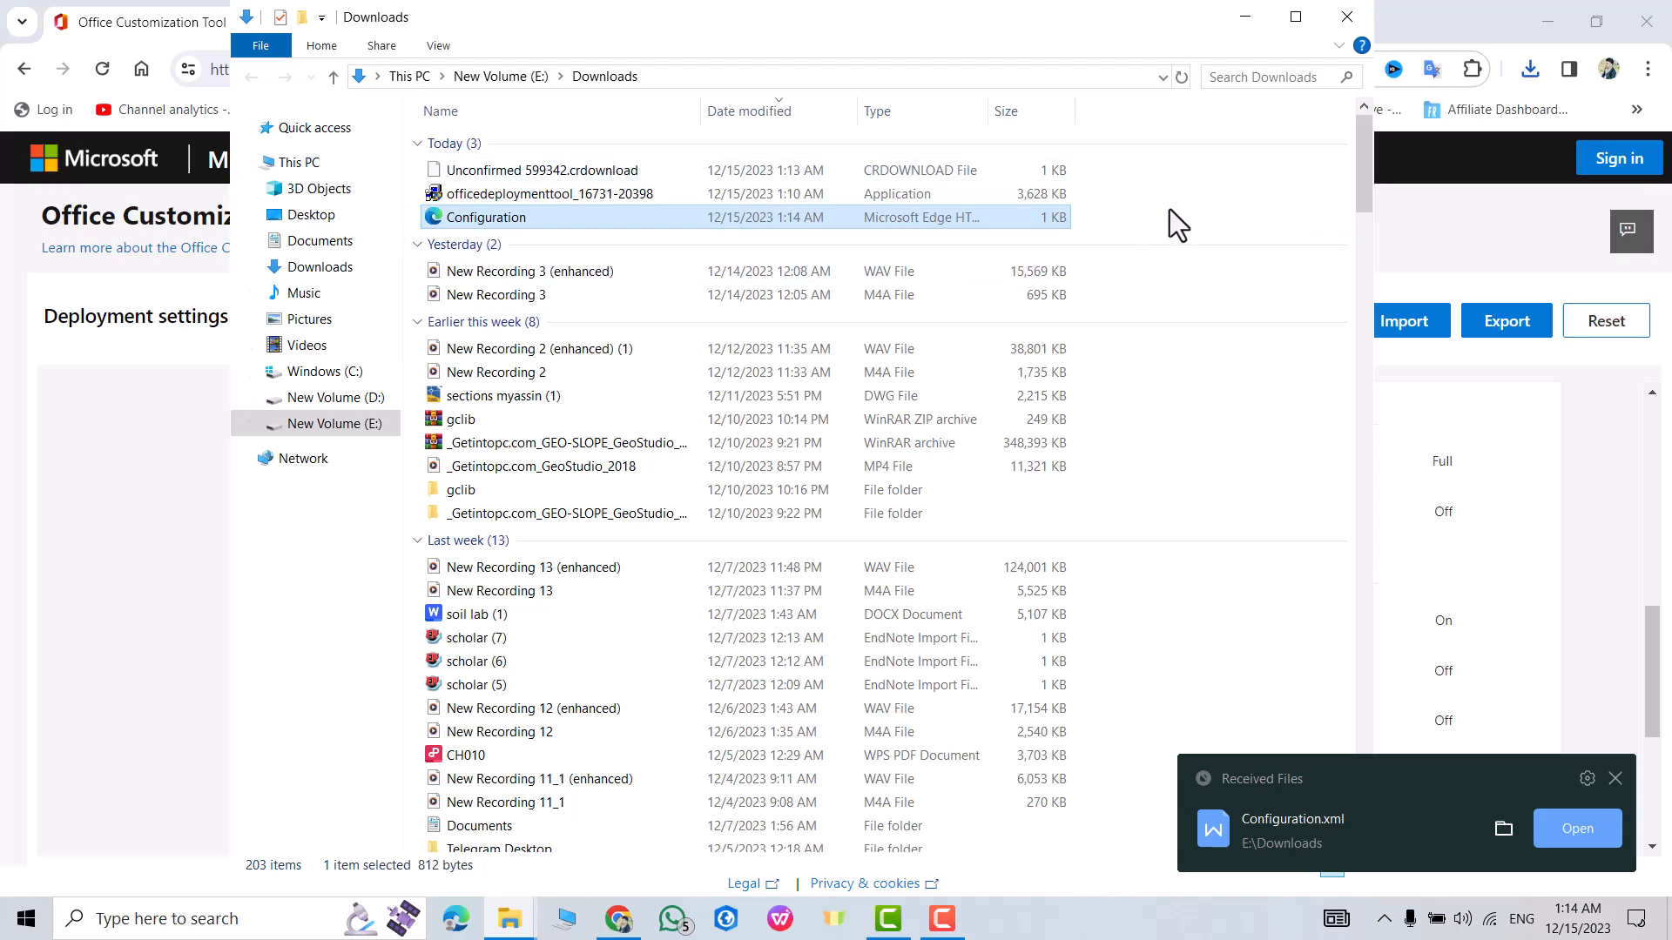
# Create a visio2021 folder in Downloads and move Configuration.xml and the deployment tool into it.
pyautogui.rightClick(1172, 225)
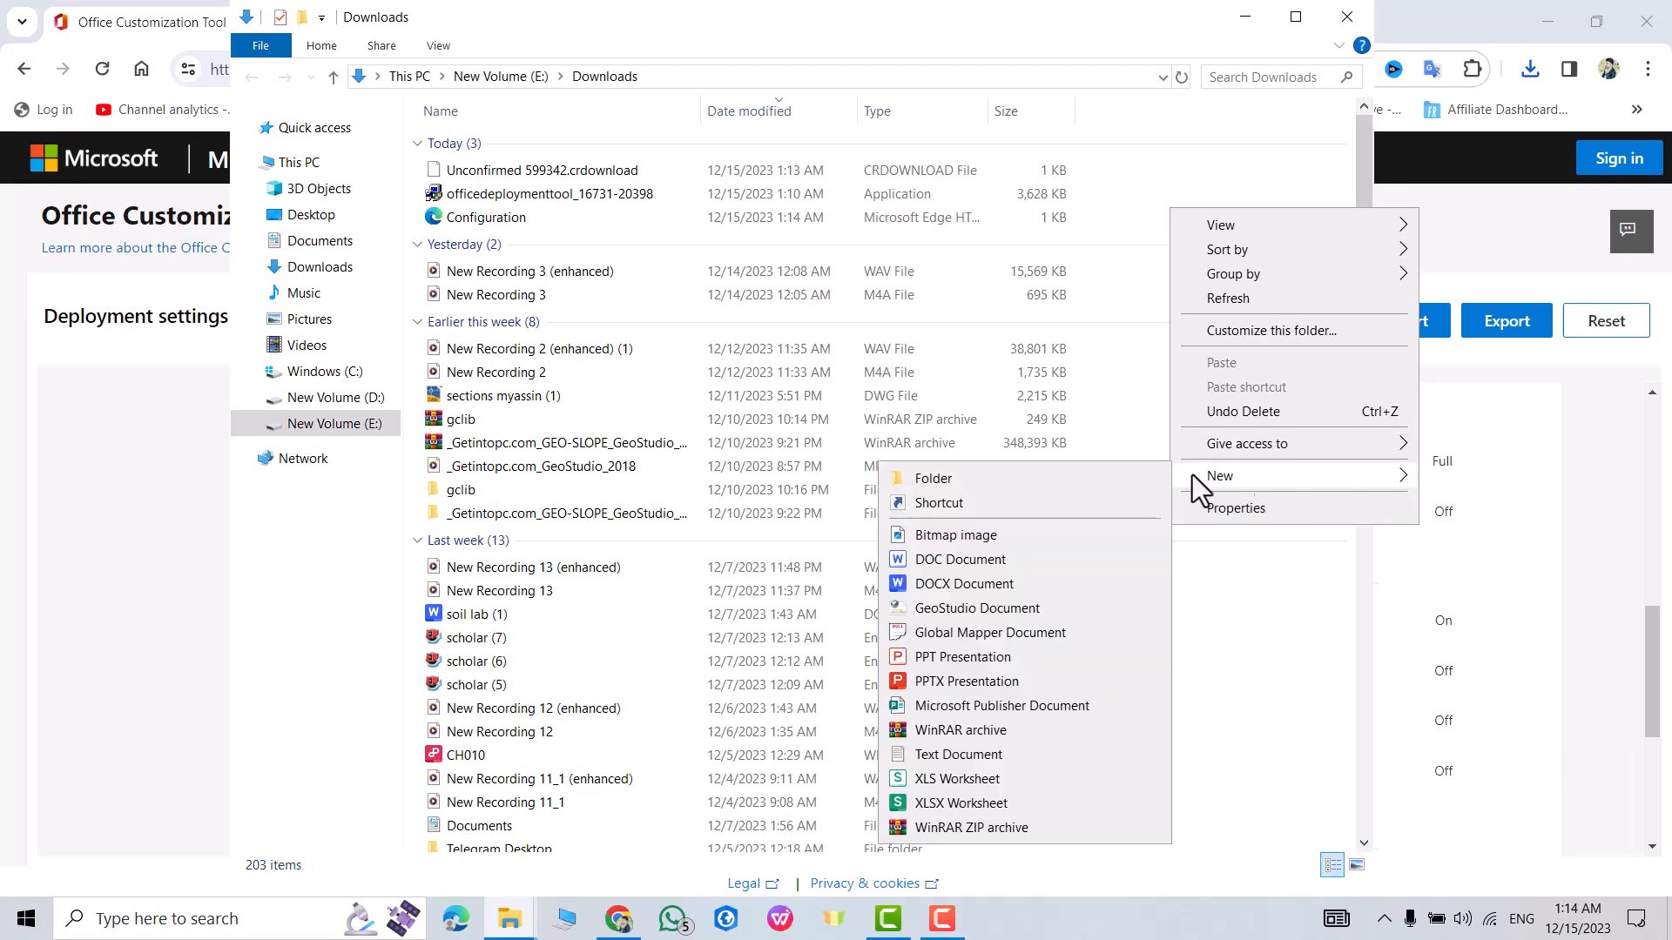
pyautogui.click(933, 477)
pyautogui.write('visio2021')
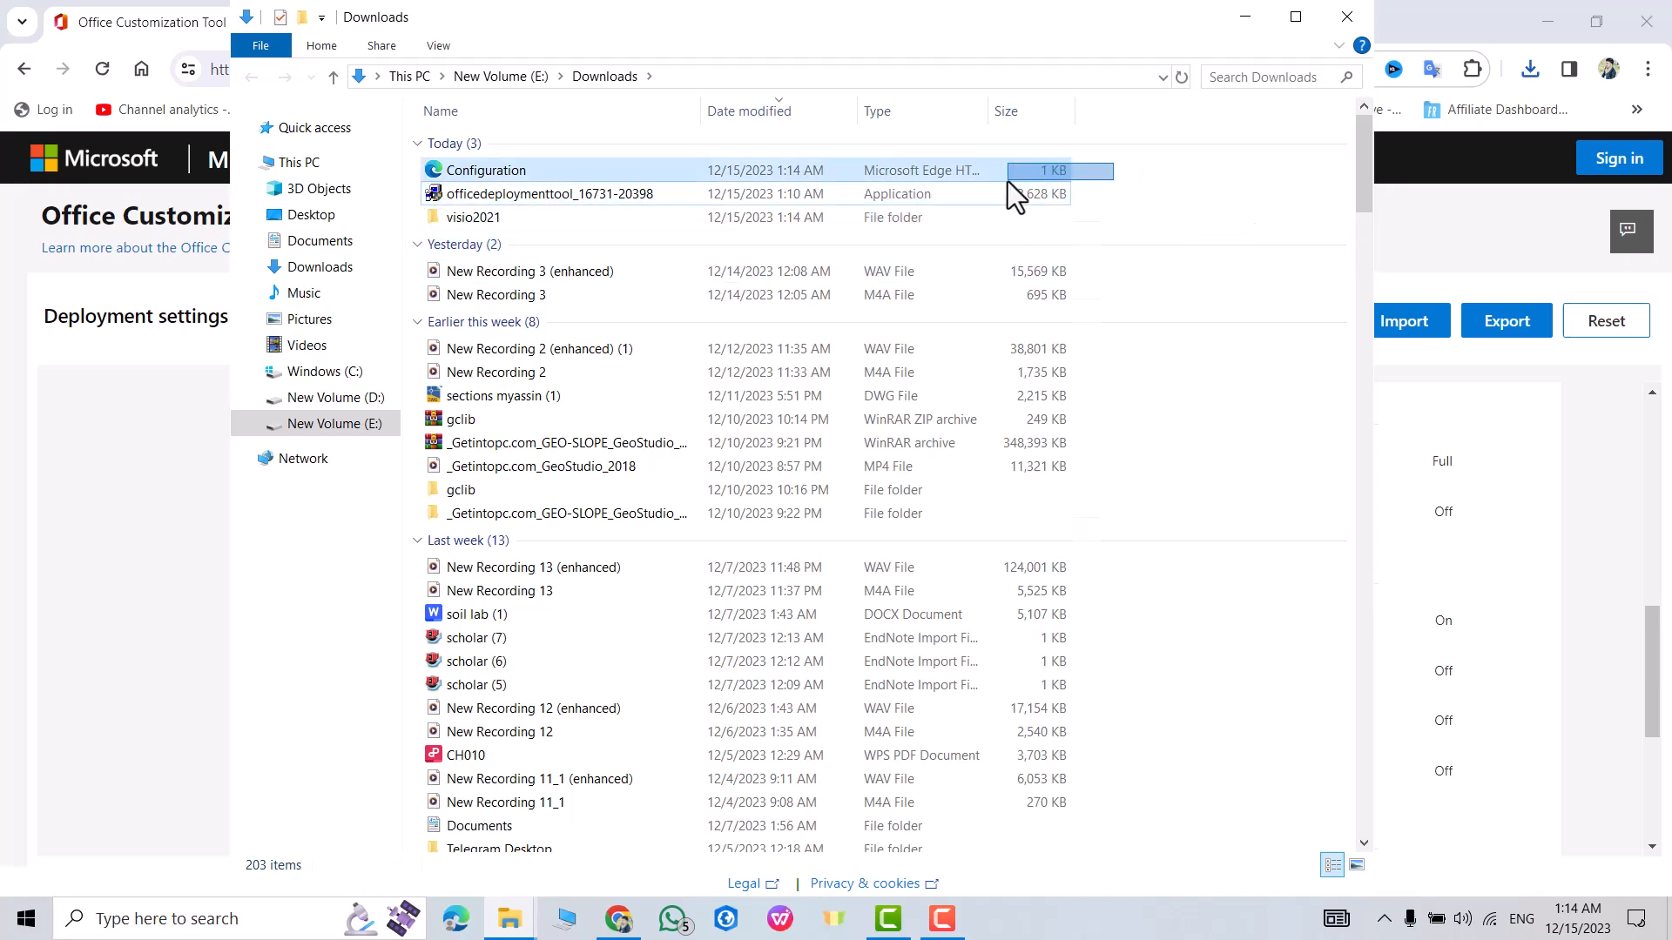
pyautogui.moveTo(1014, 170); pyautogui.dragTo(577, 235)
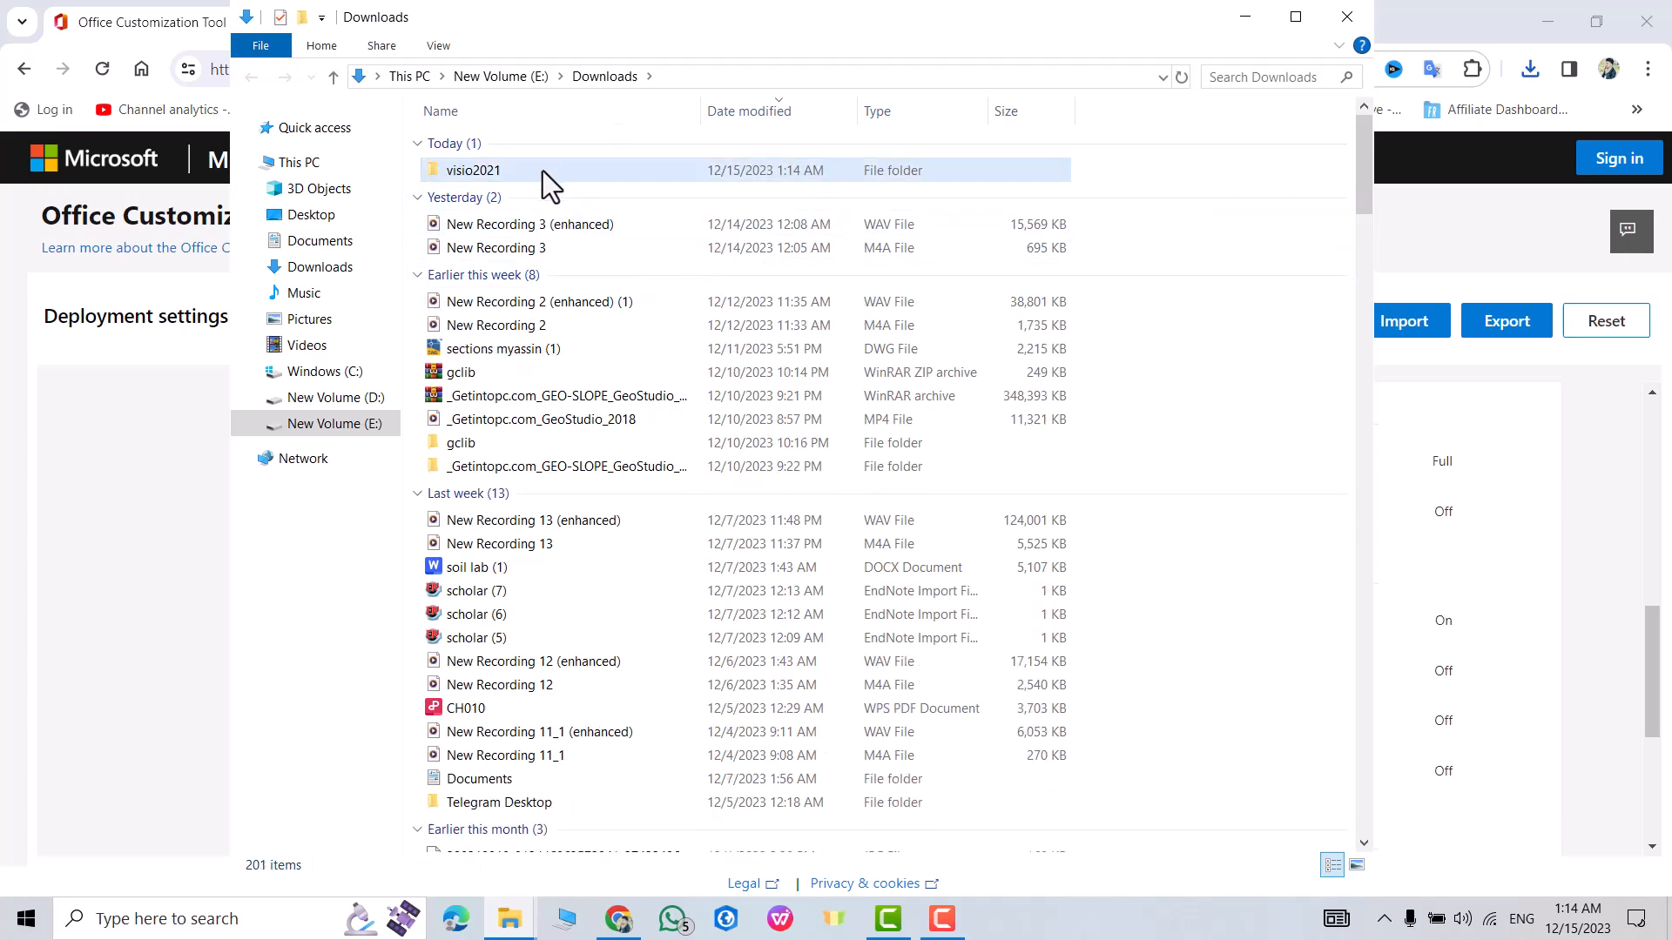
pyautogui.doubleClick(472, 169)
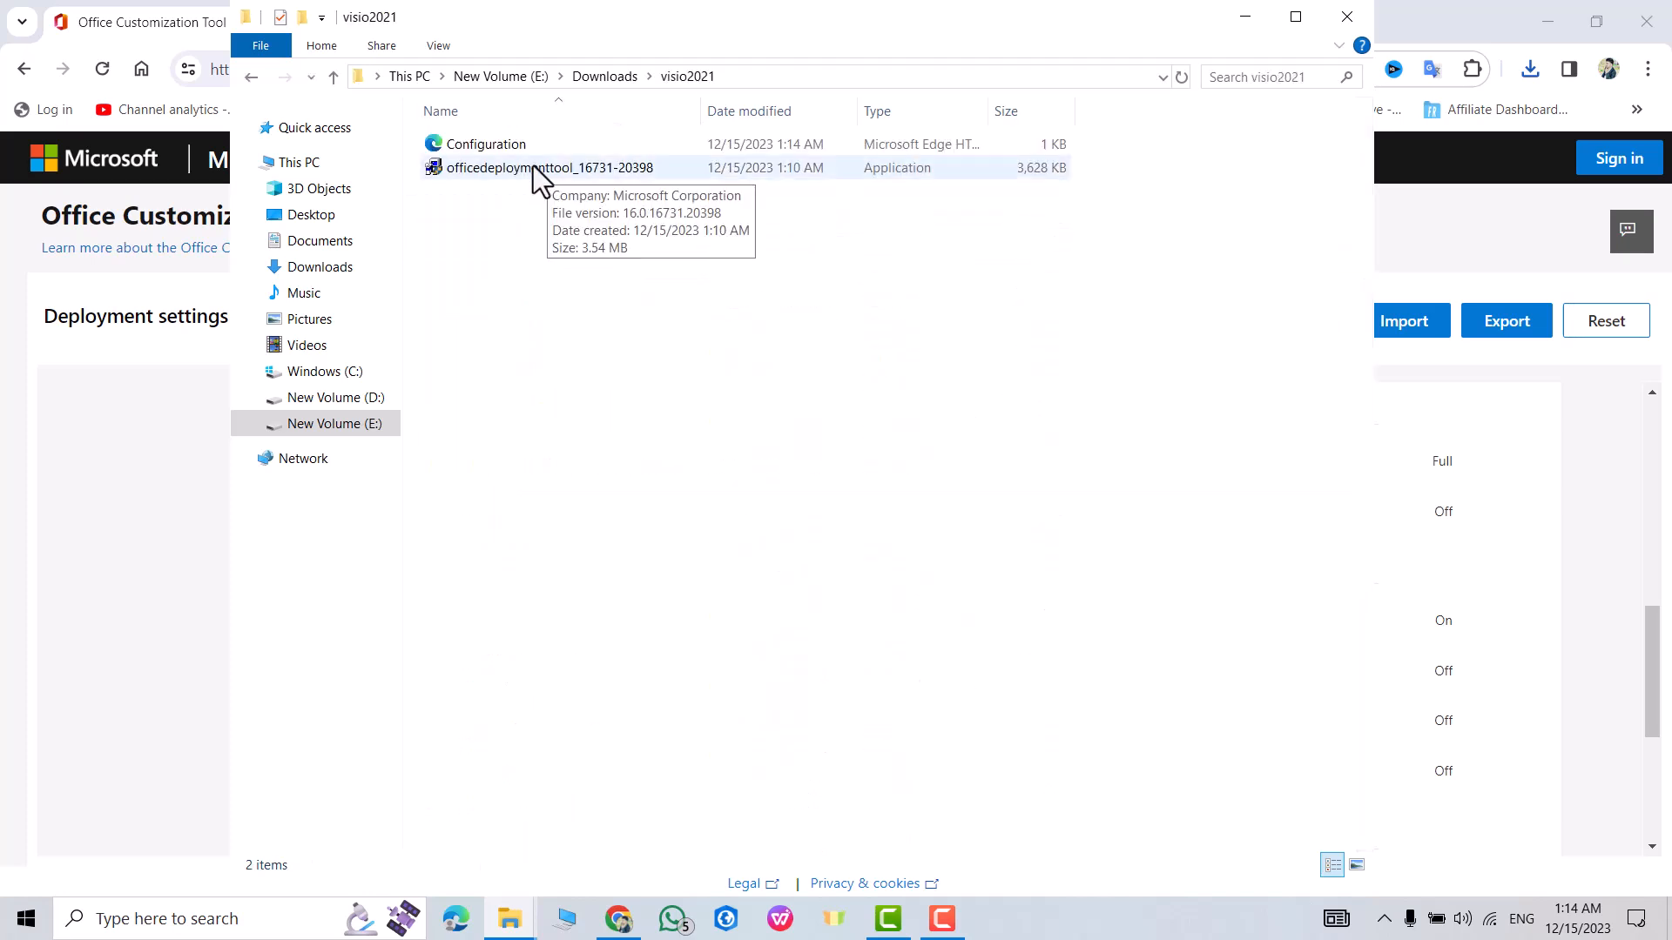
pyautogui.click(549, 168)
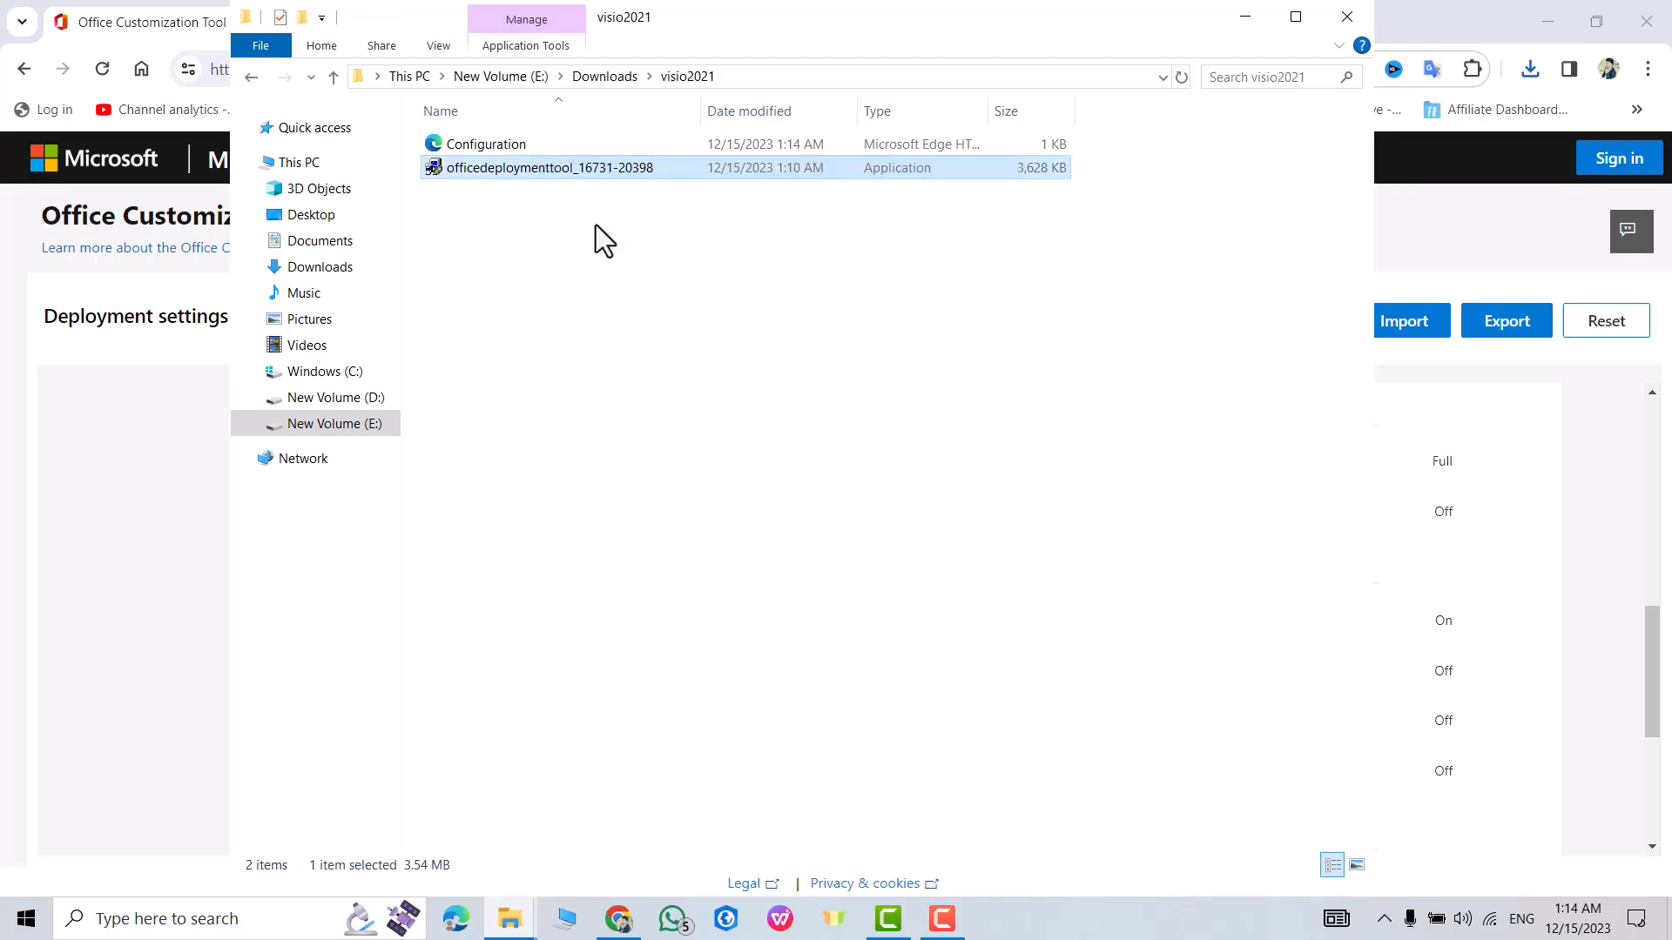
# Run officedeploymenttool, accept its license and extract setup files into visio2021.
pyautogui.doubleClick(549, 168)
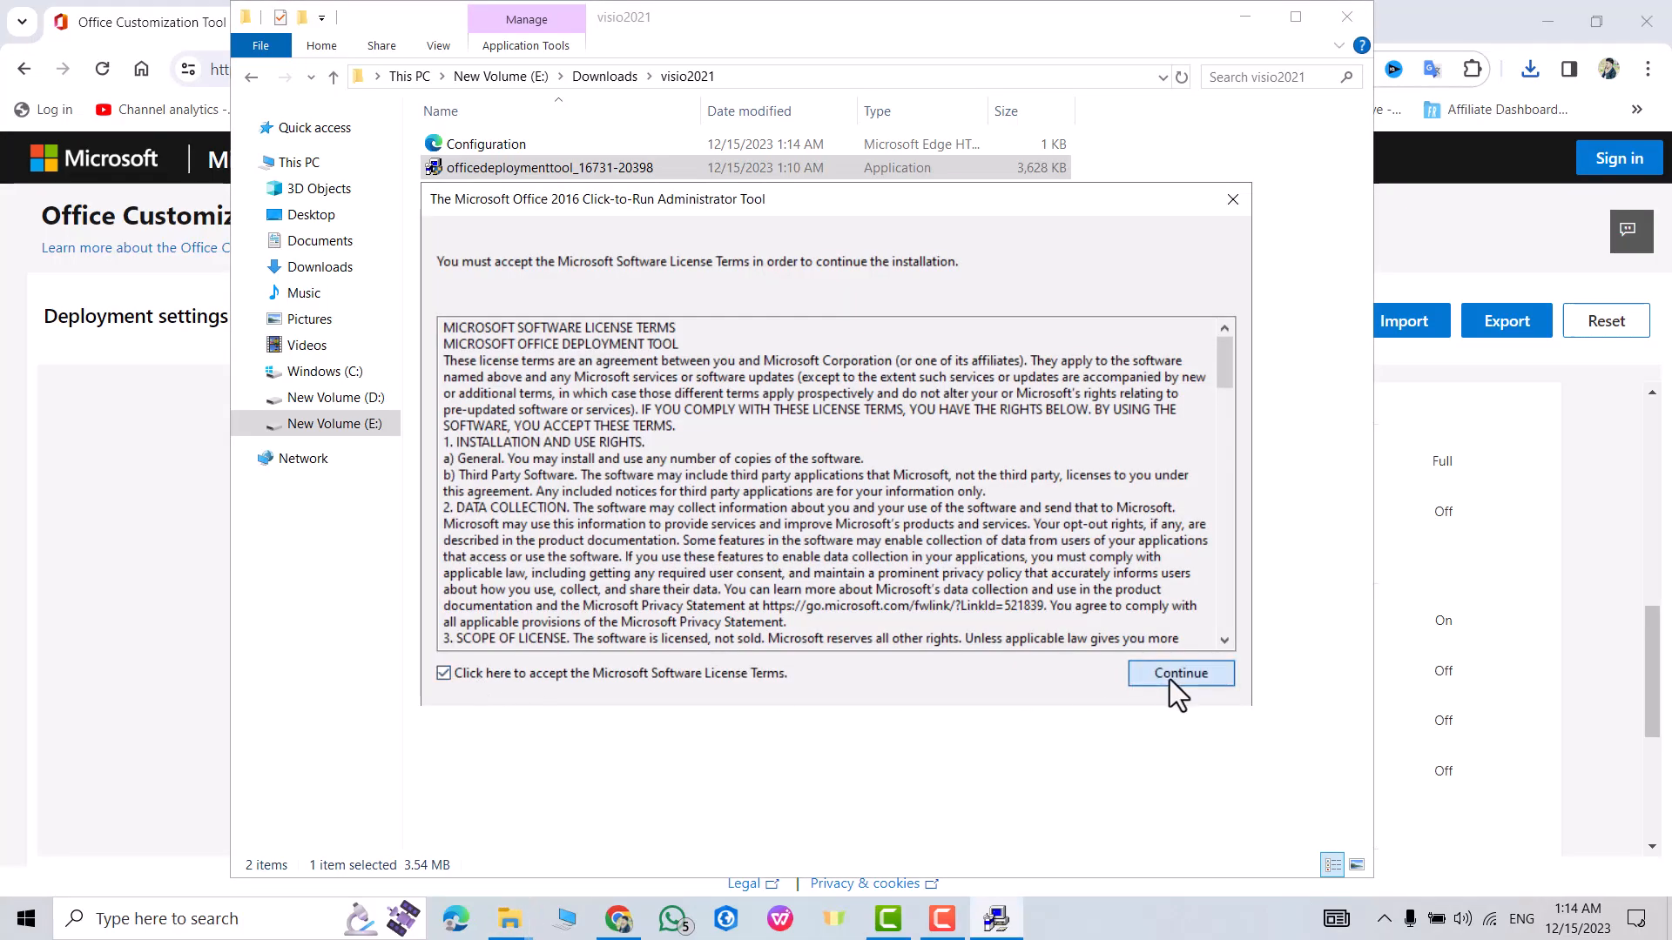
pyautogui.click(1179, 673)
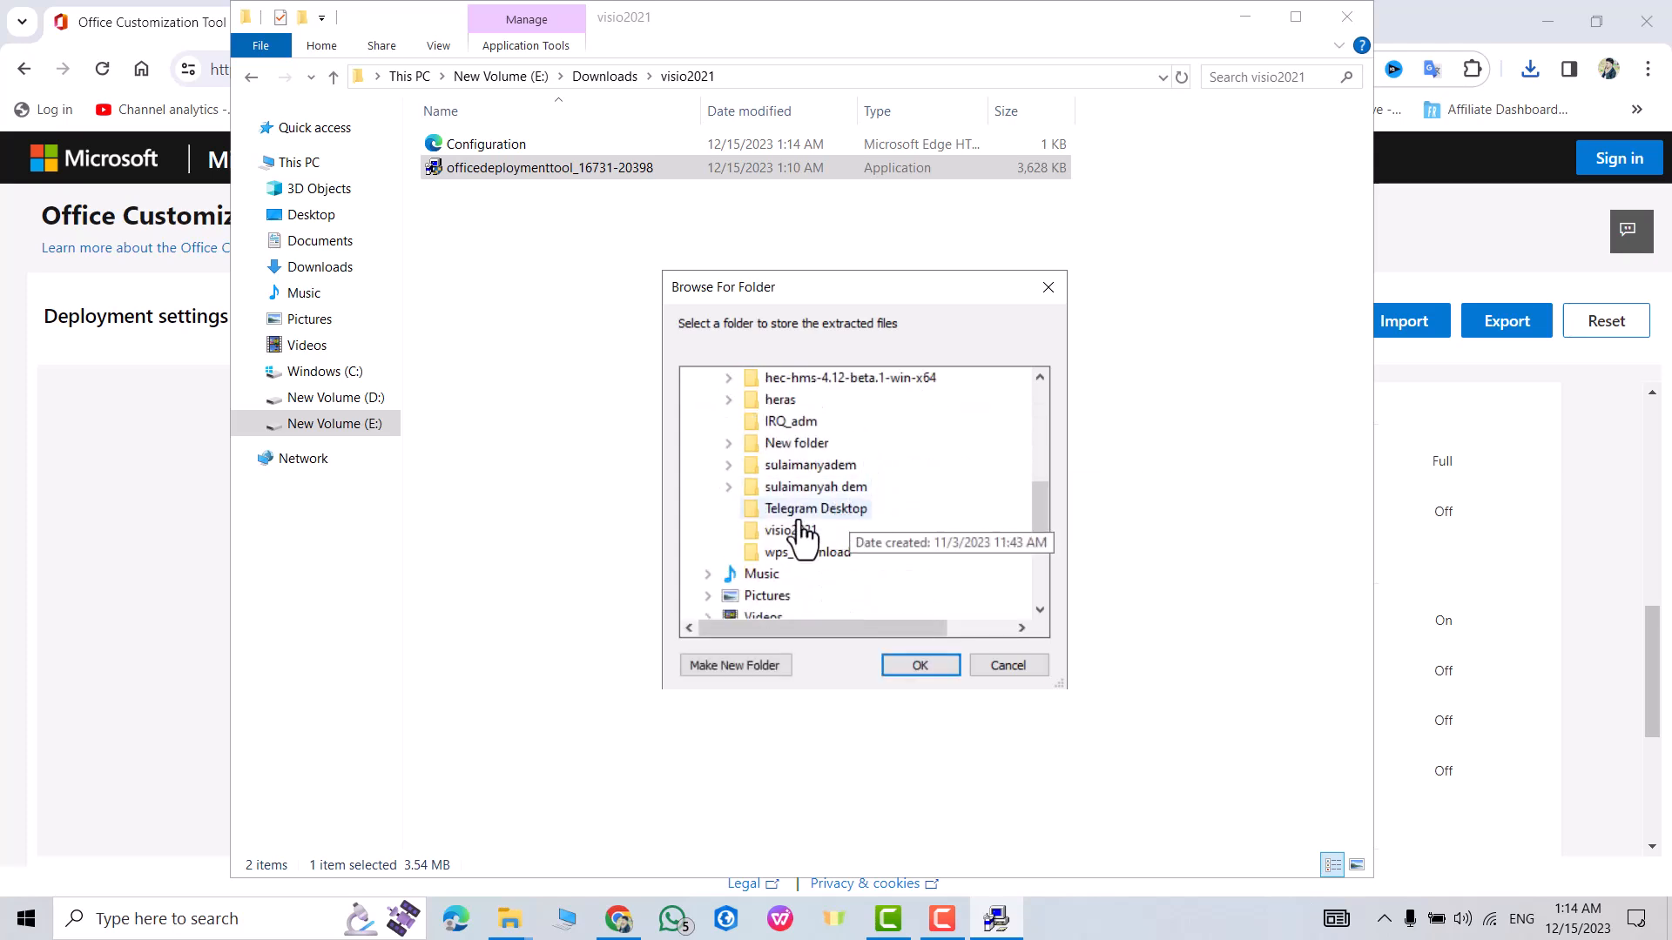
pyautogui.click(919, 663)
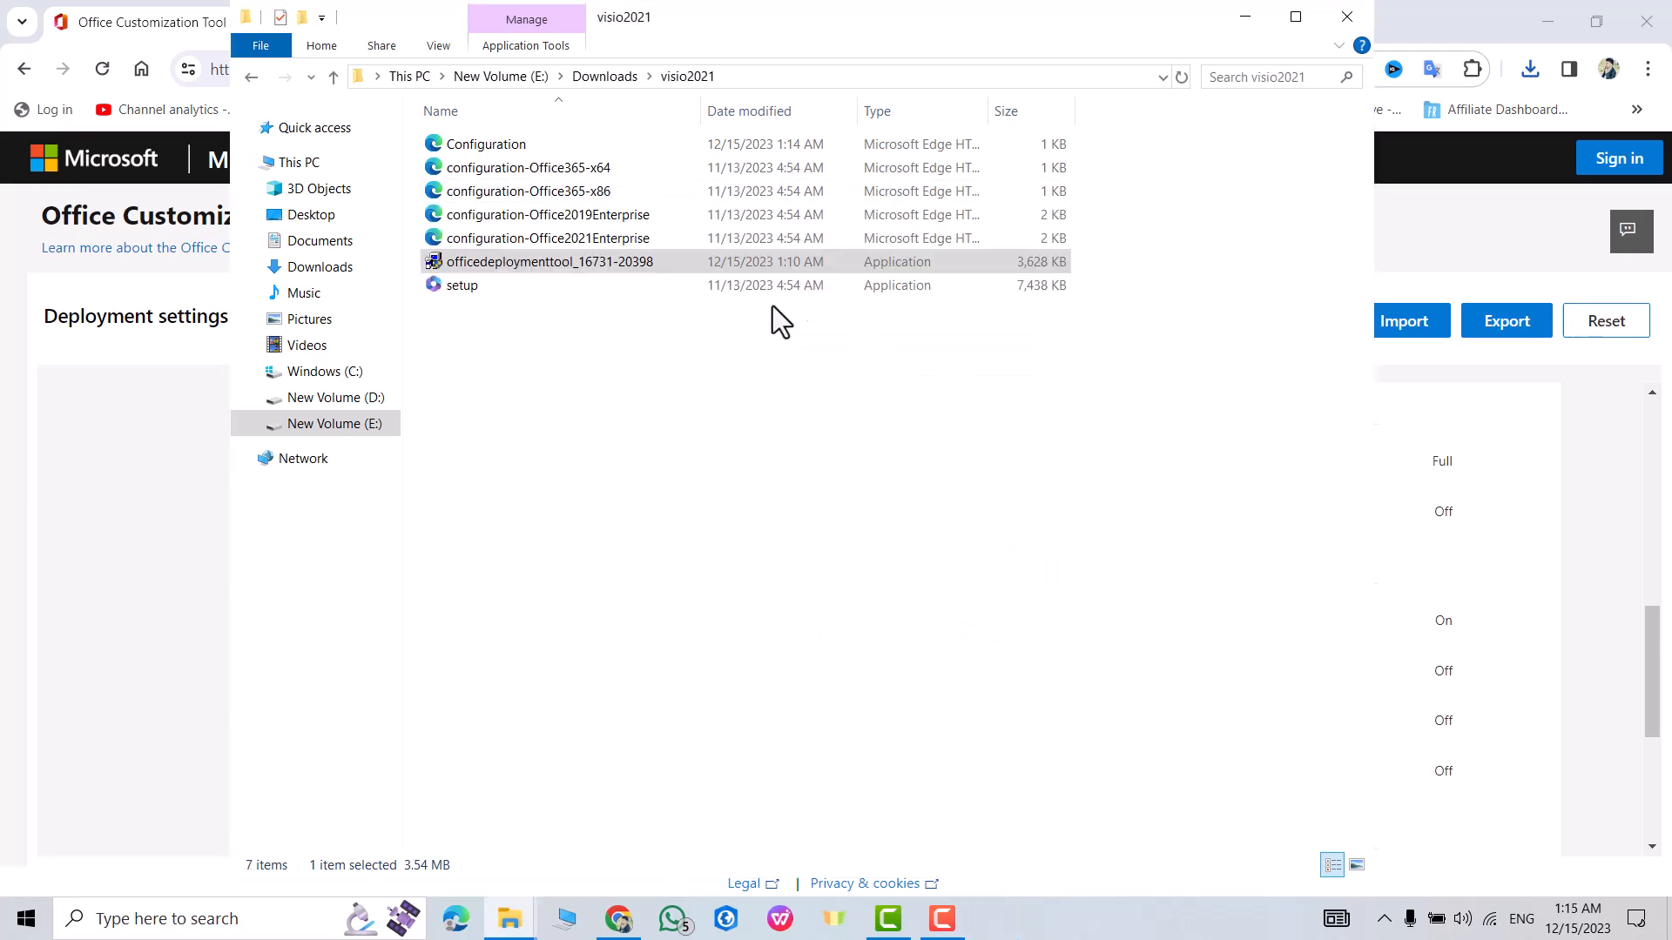
pyautogui.moveTo(617, 245)
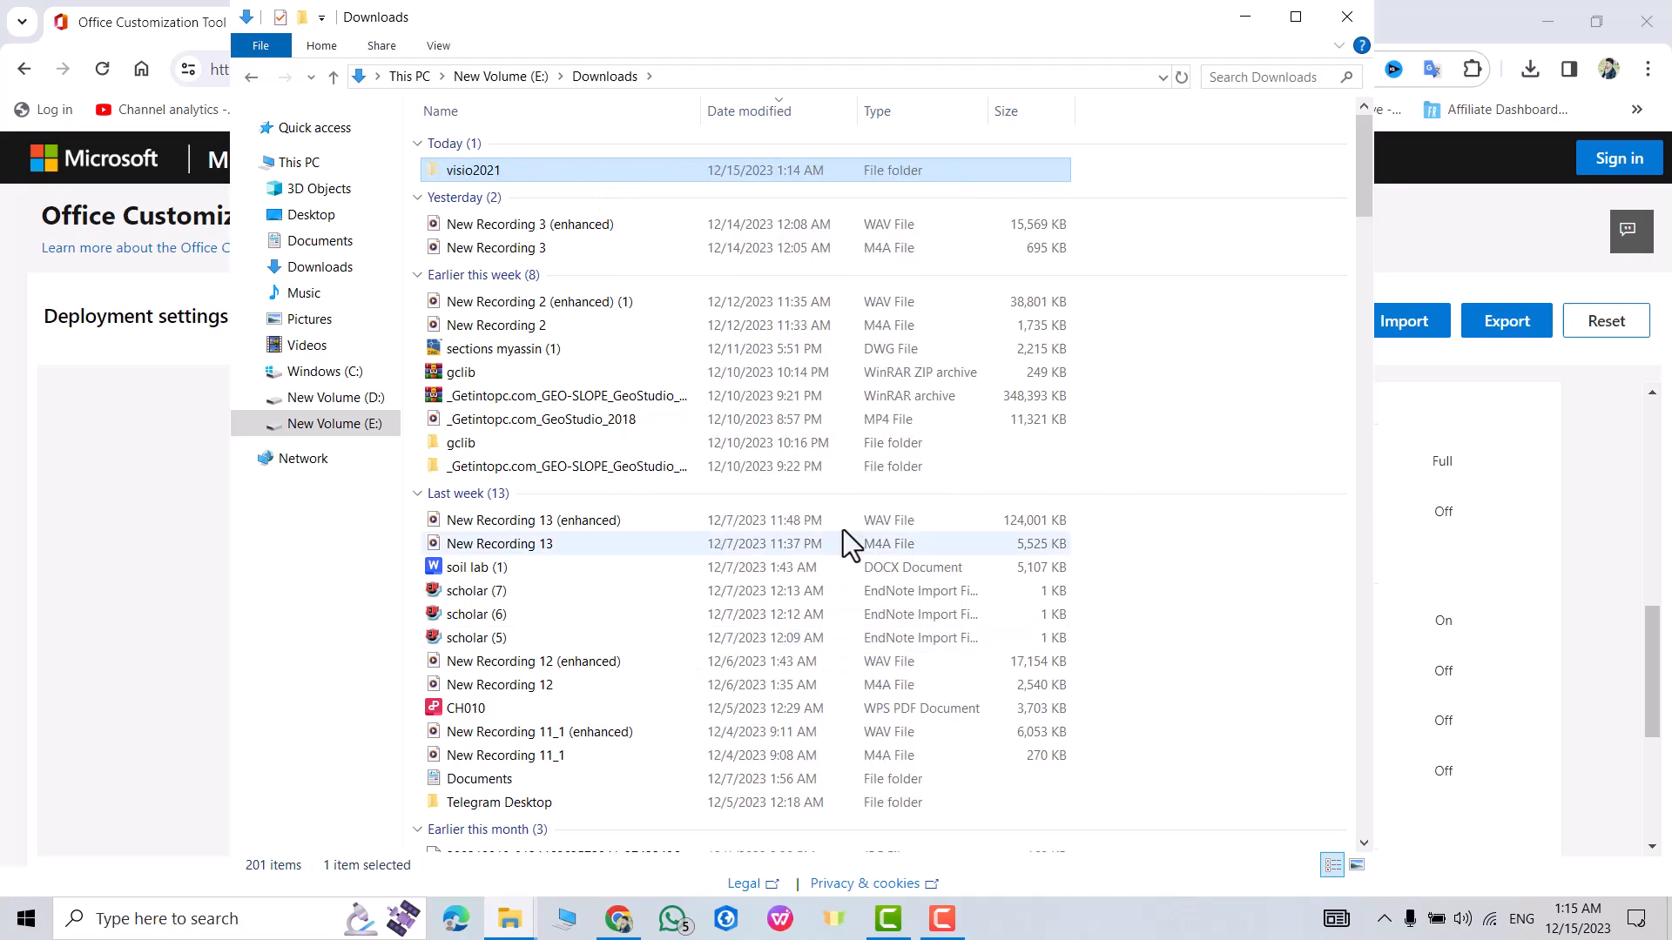
# Place visio2021 at the root of C: and change Command Prompt's directory to C:\visio2021.
pyautogui.click(324, 371)
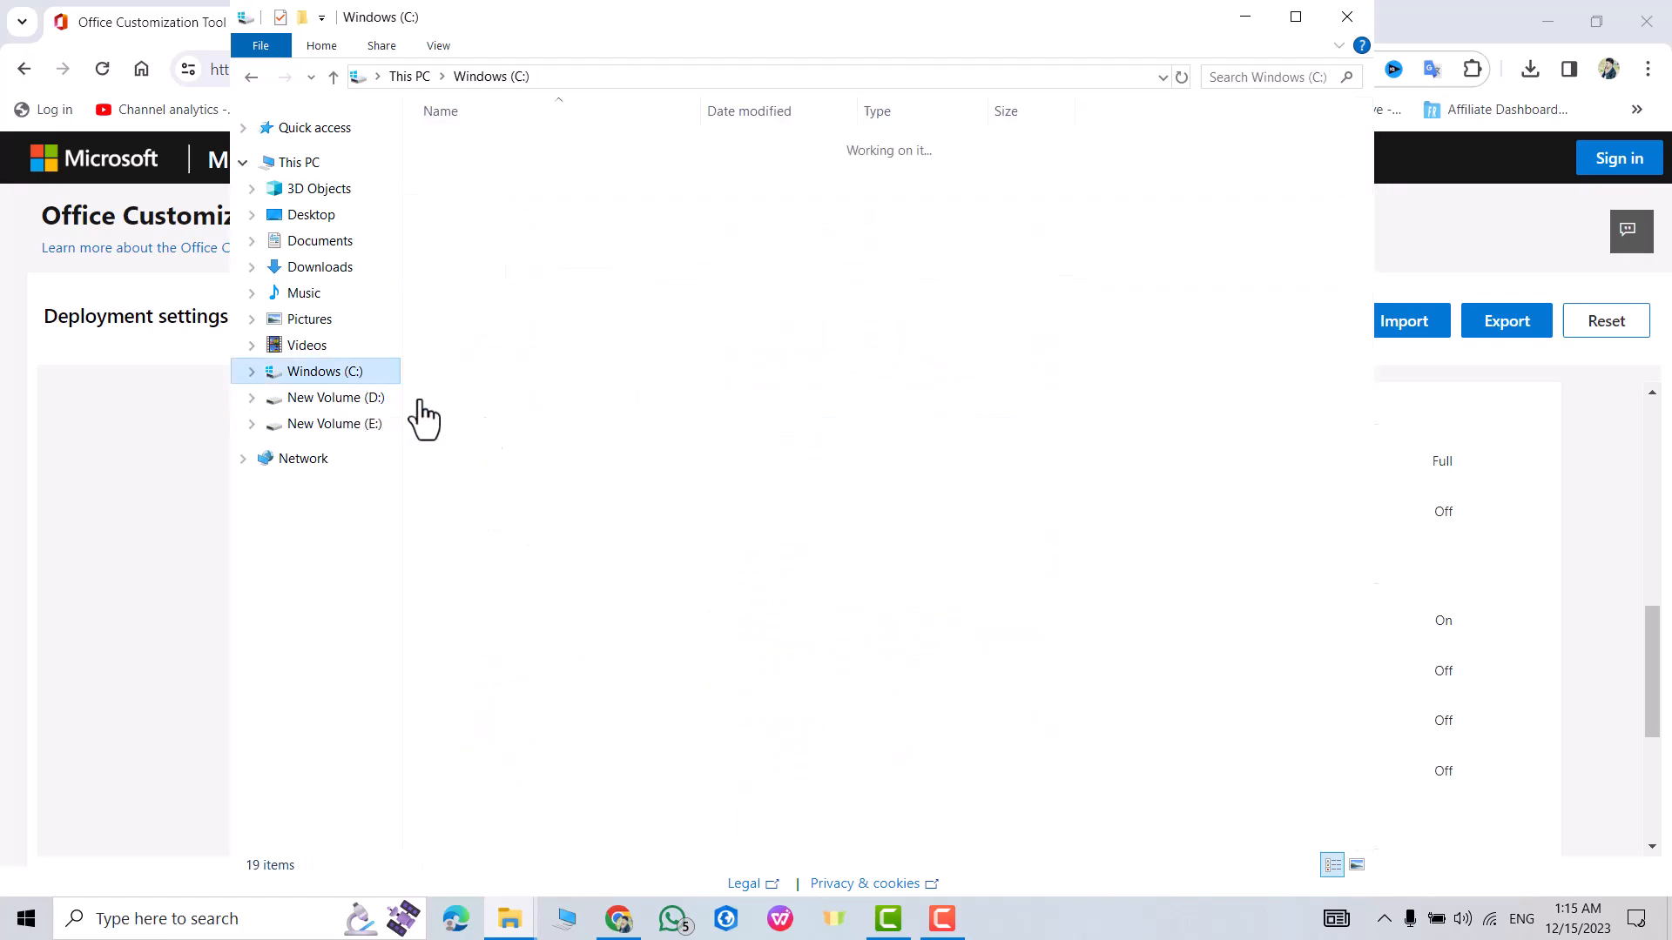
pyautogui.click(324, 371)
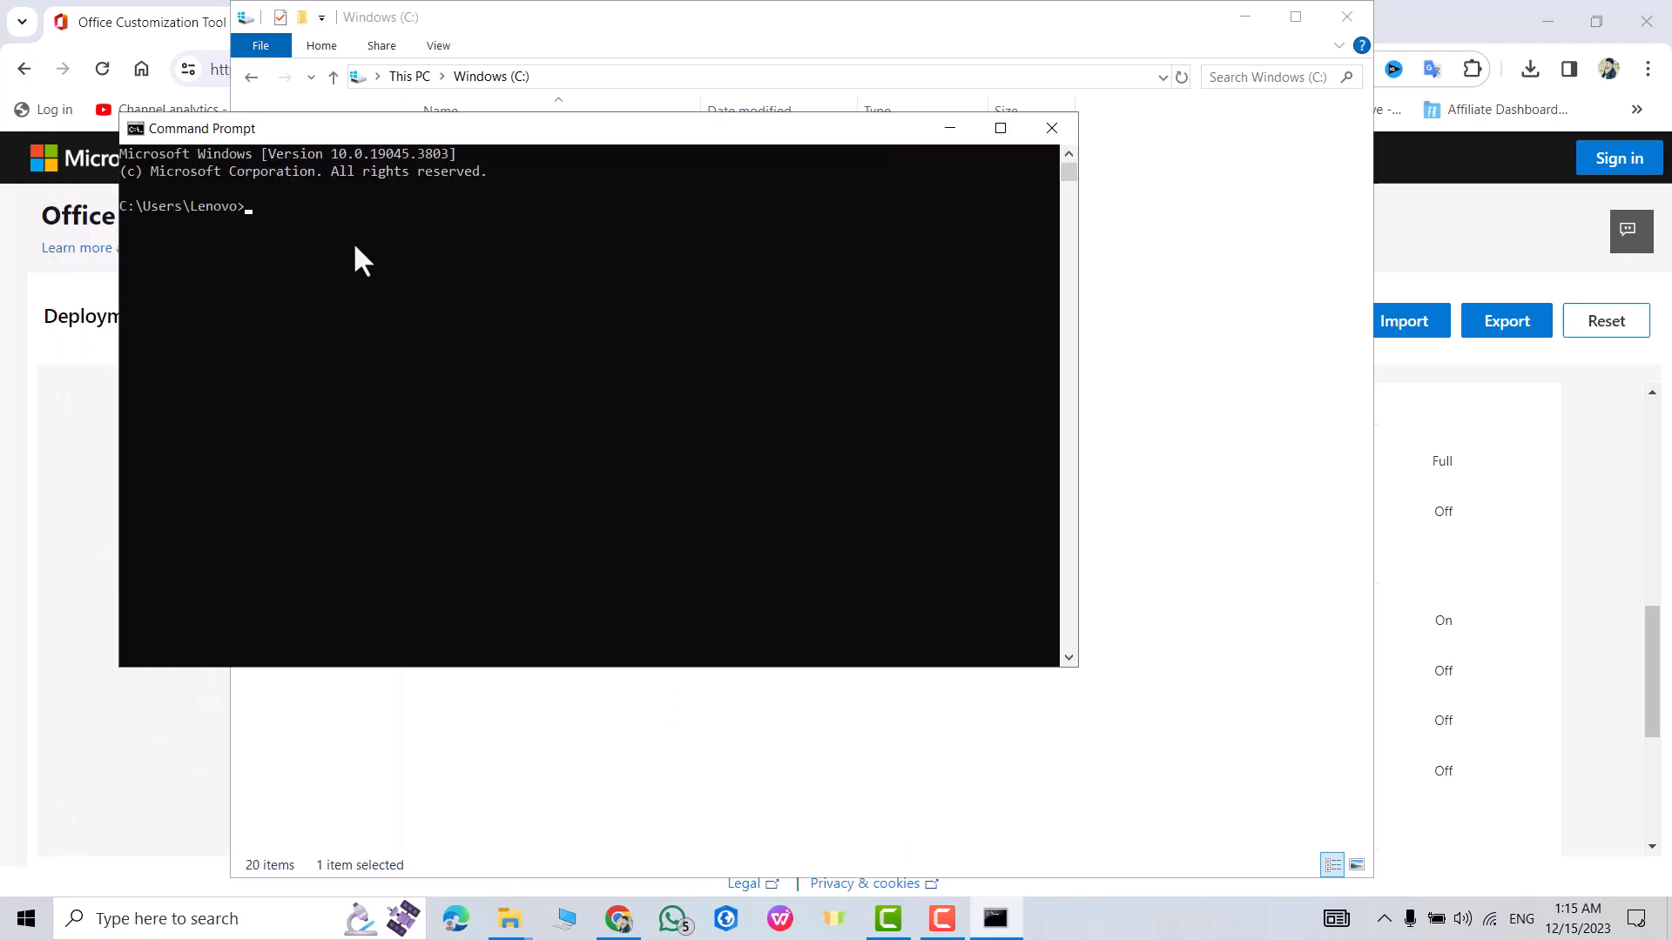
pyautogui.moveTo(1368, 653)
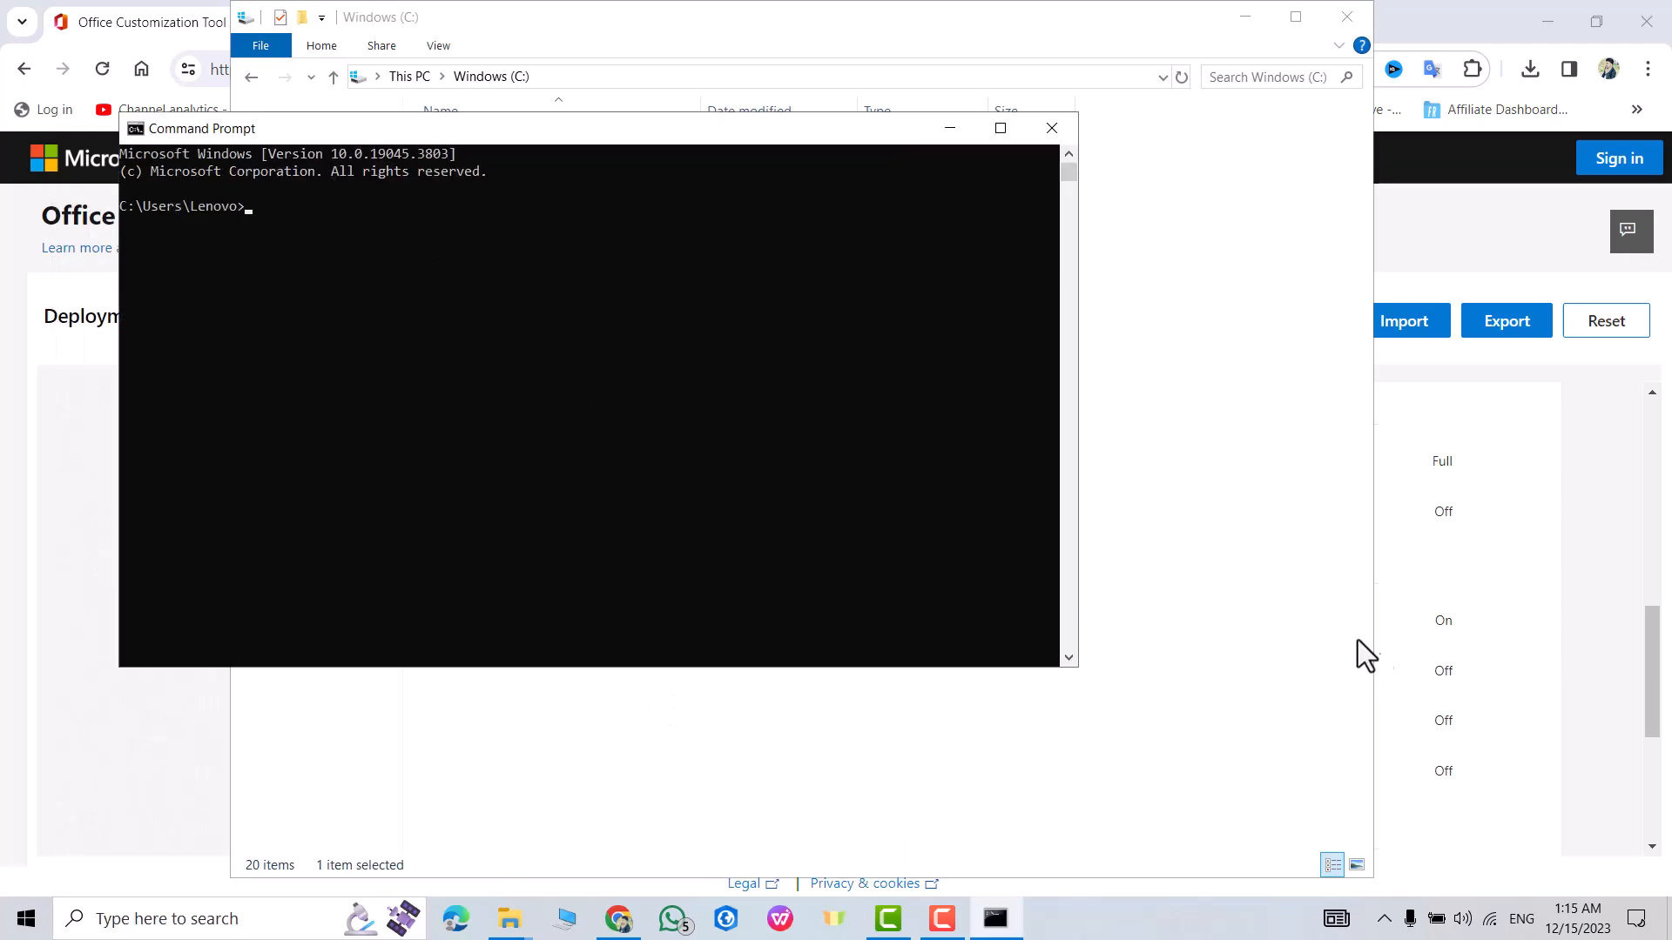
pyautogui.click(509, 918)
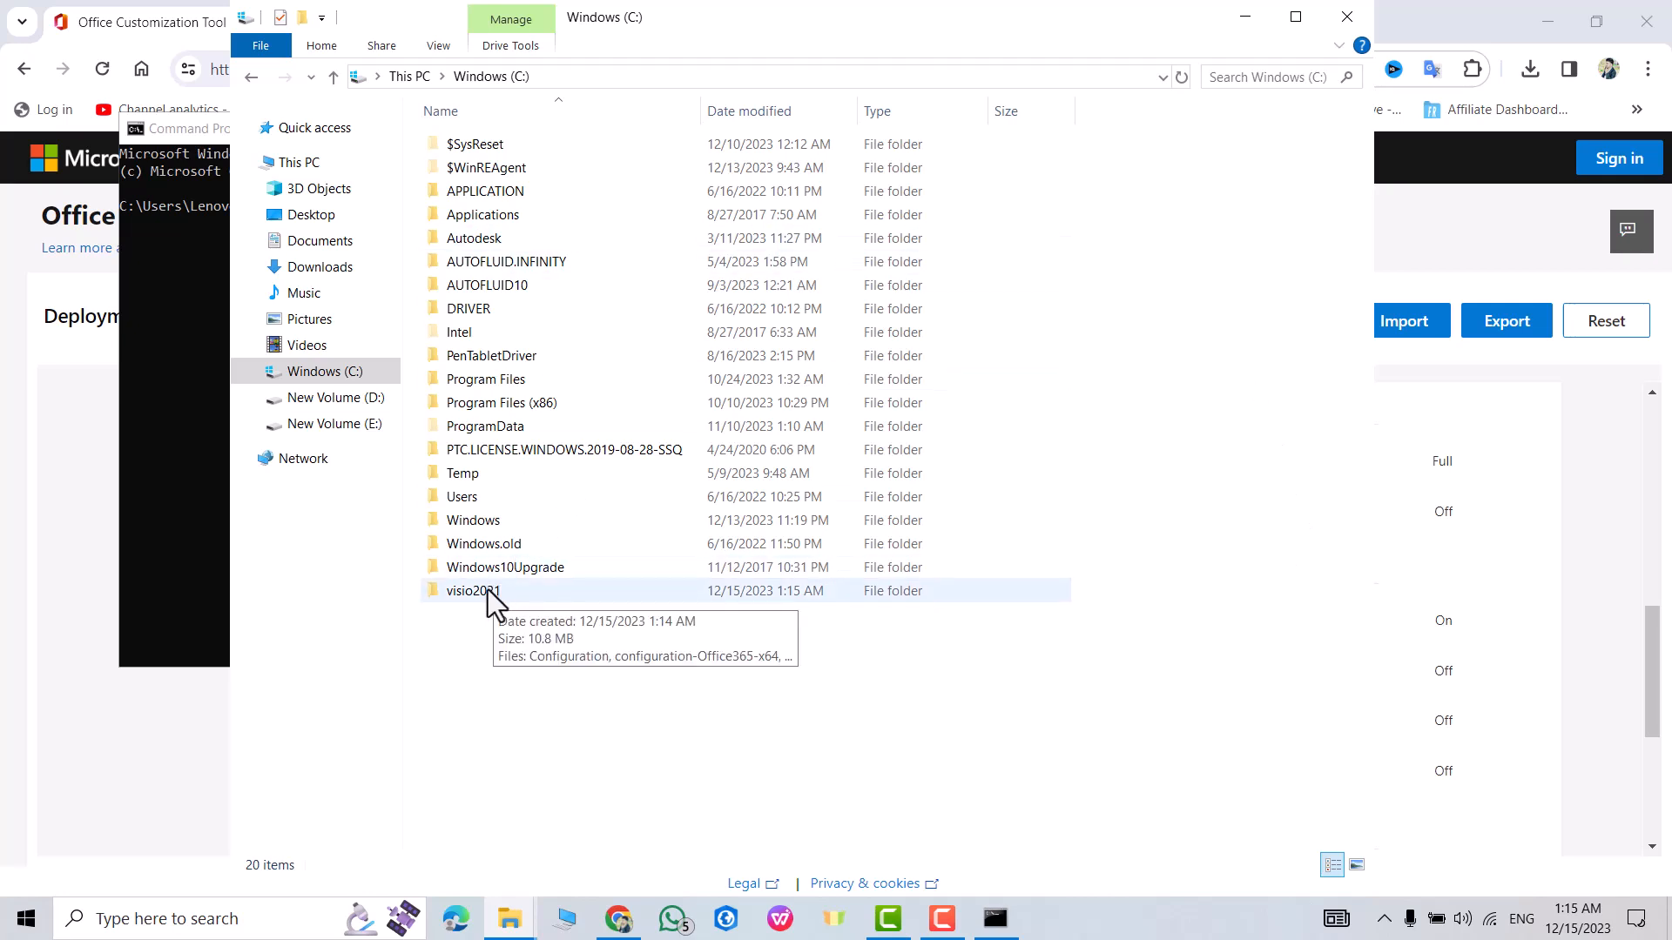
pyautogui.doubleClick(472, 590)
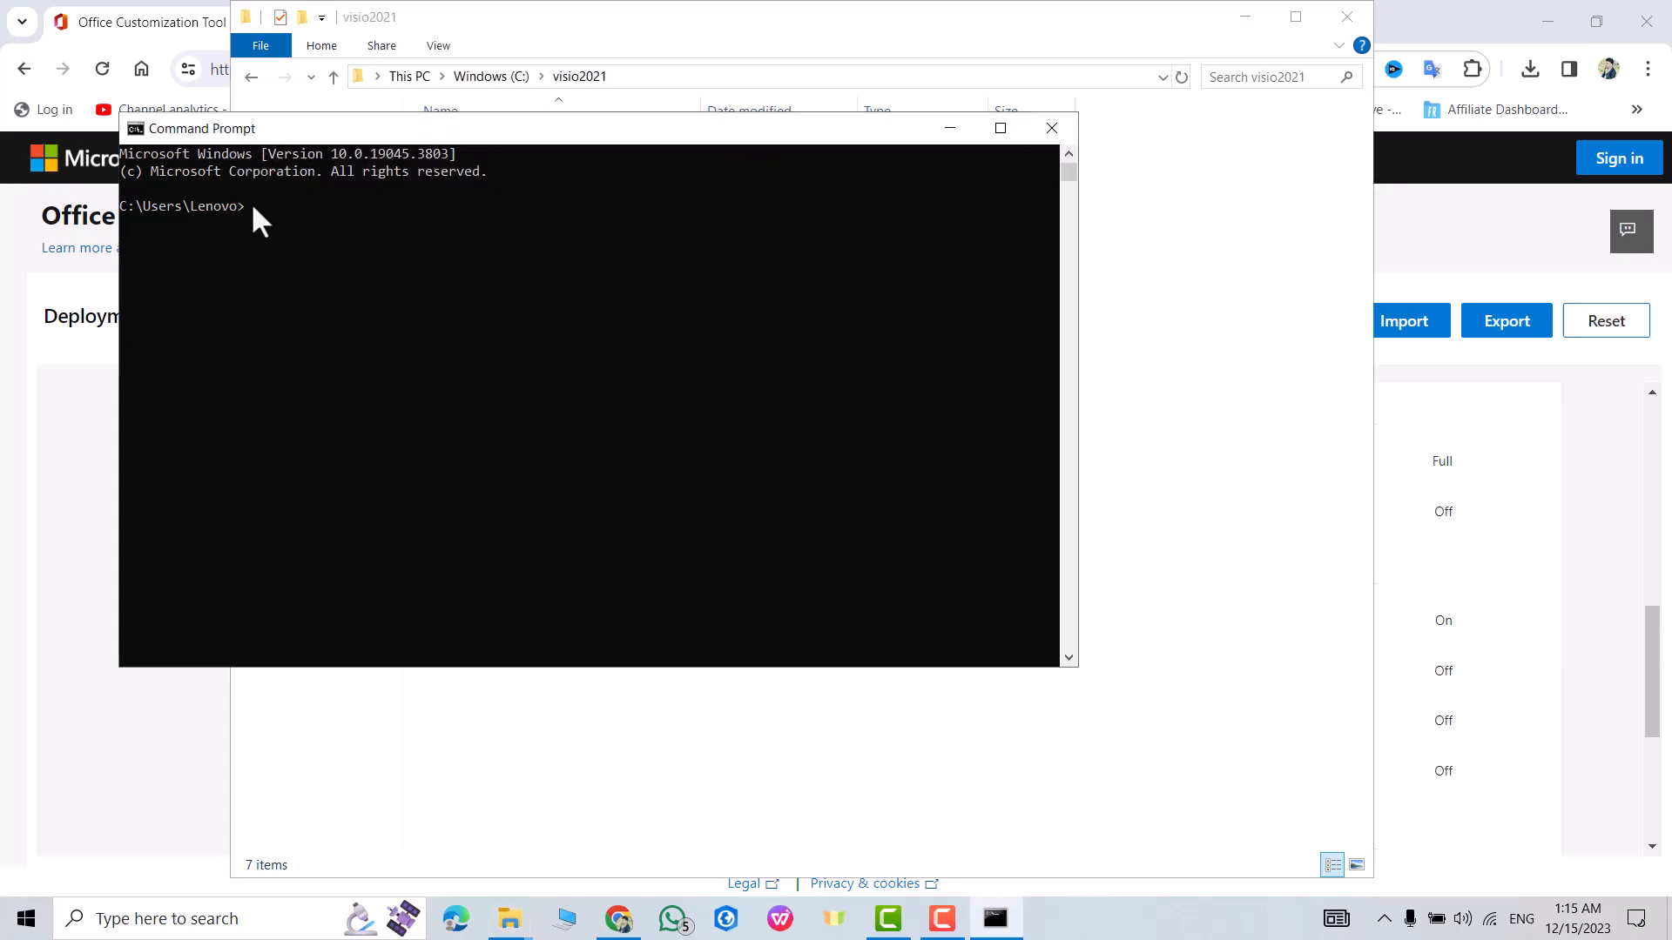
pyautogui.write('cd C:\\visio2021')
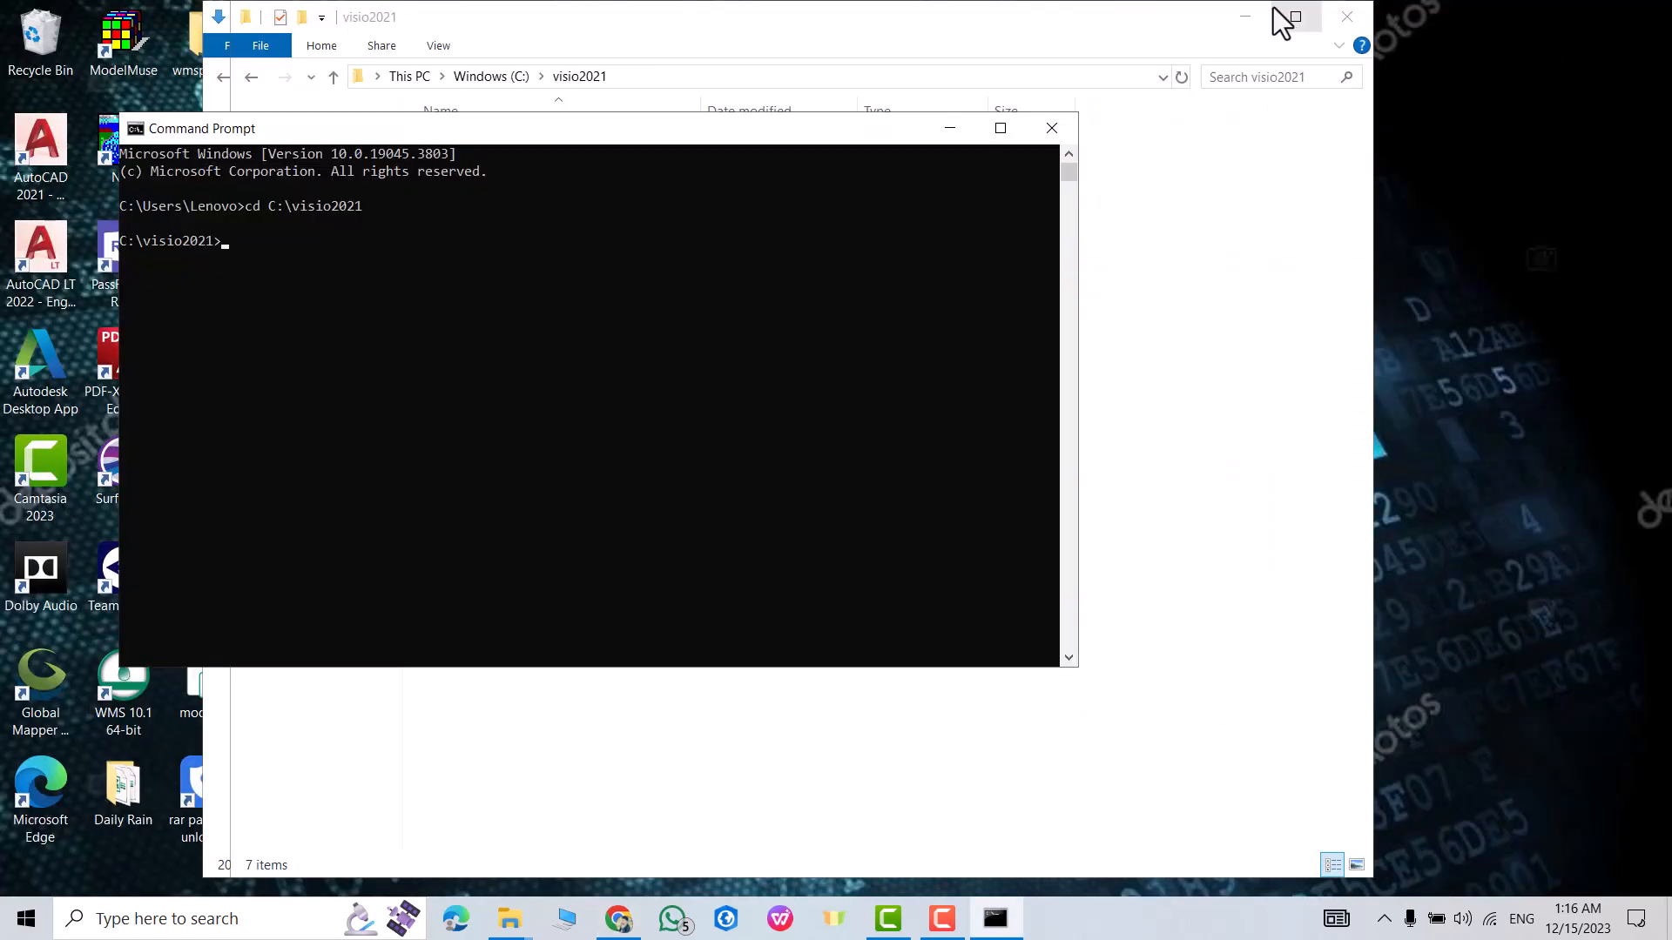
# Copy the install command from the notes and run setup.exe /configure configuration.xml.
pyautogui.click(1346, 15)
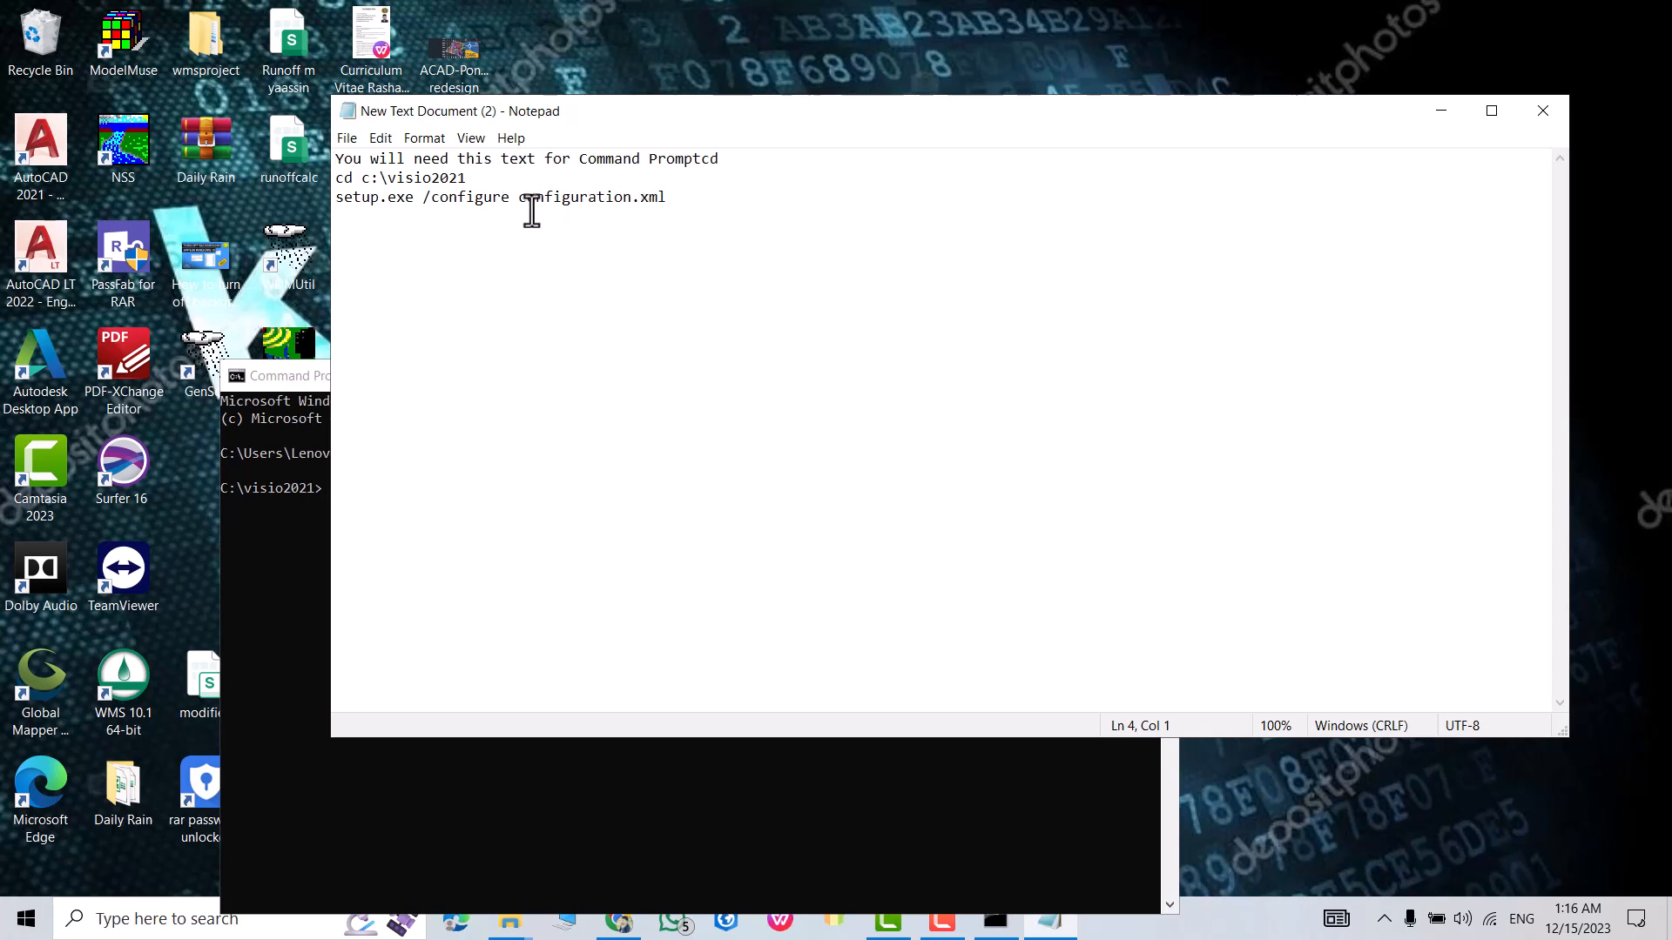
pyautogui.tripleClick(500, 197)
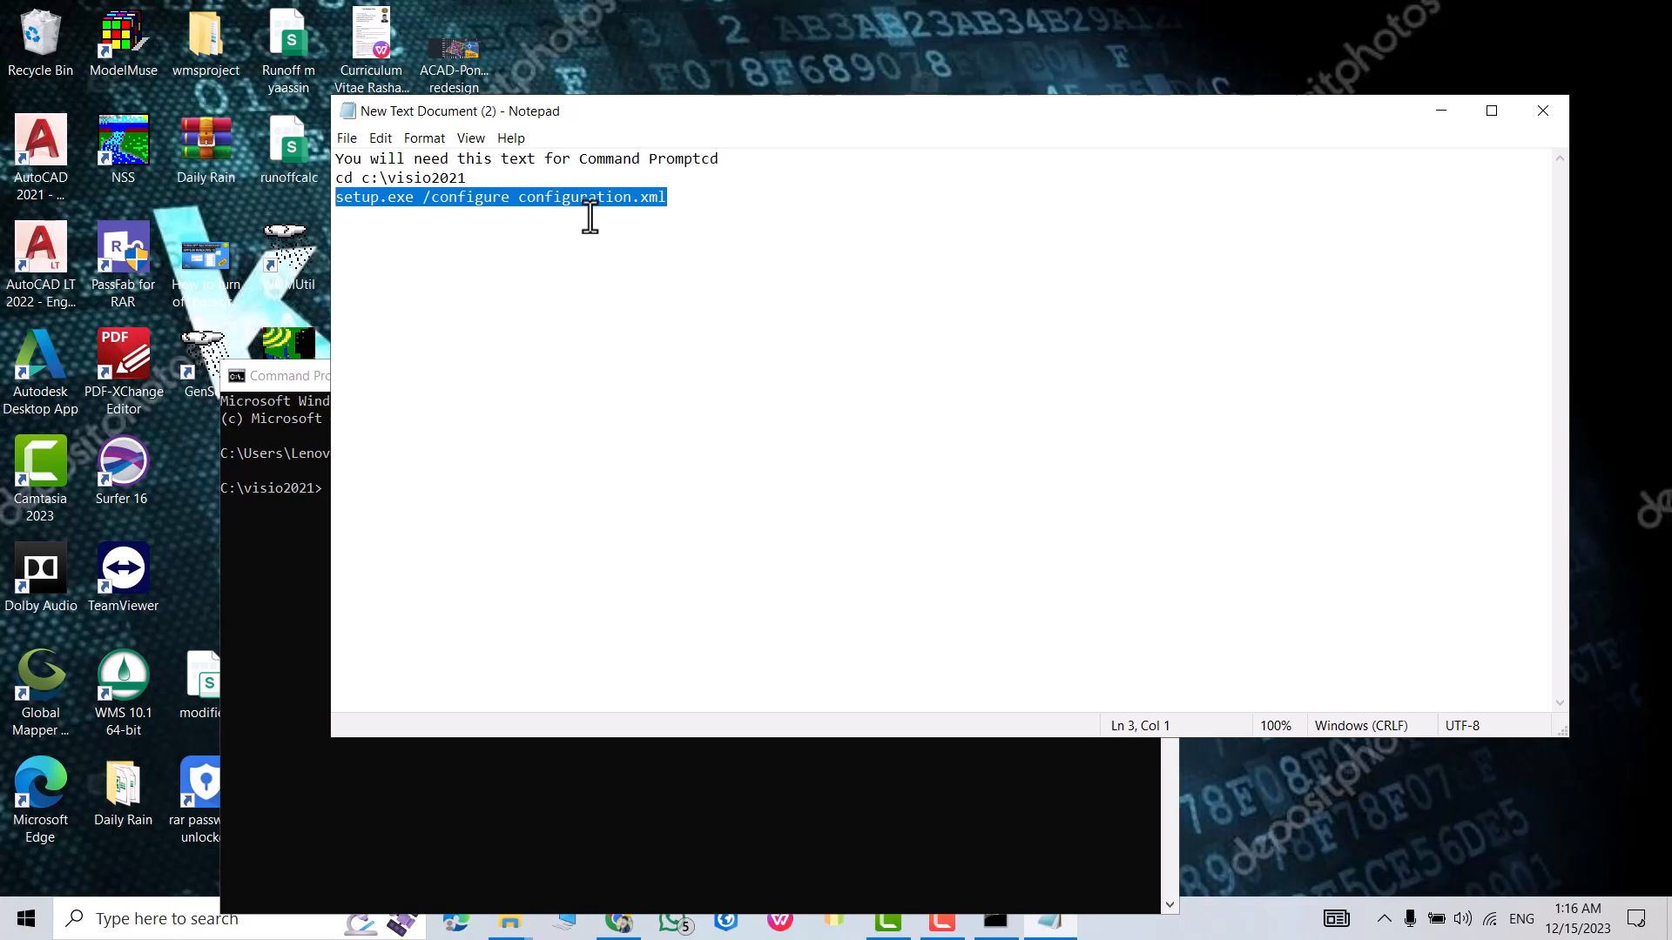
pyautogui.moveTo(312, 585)
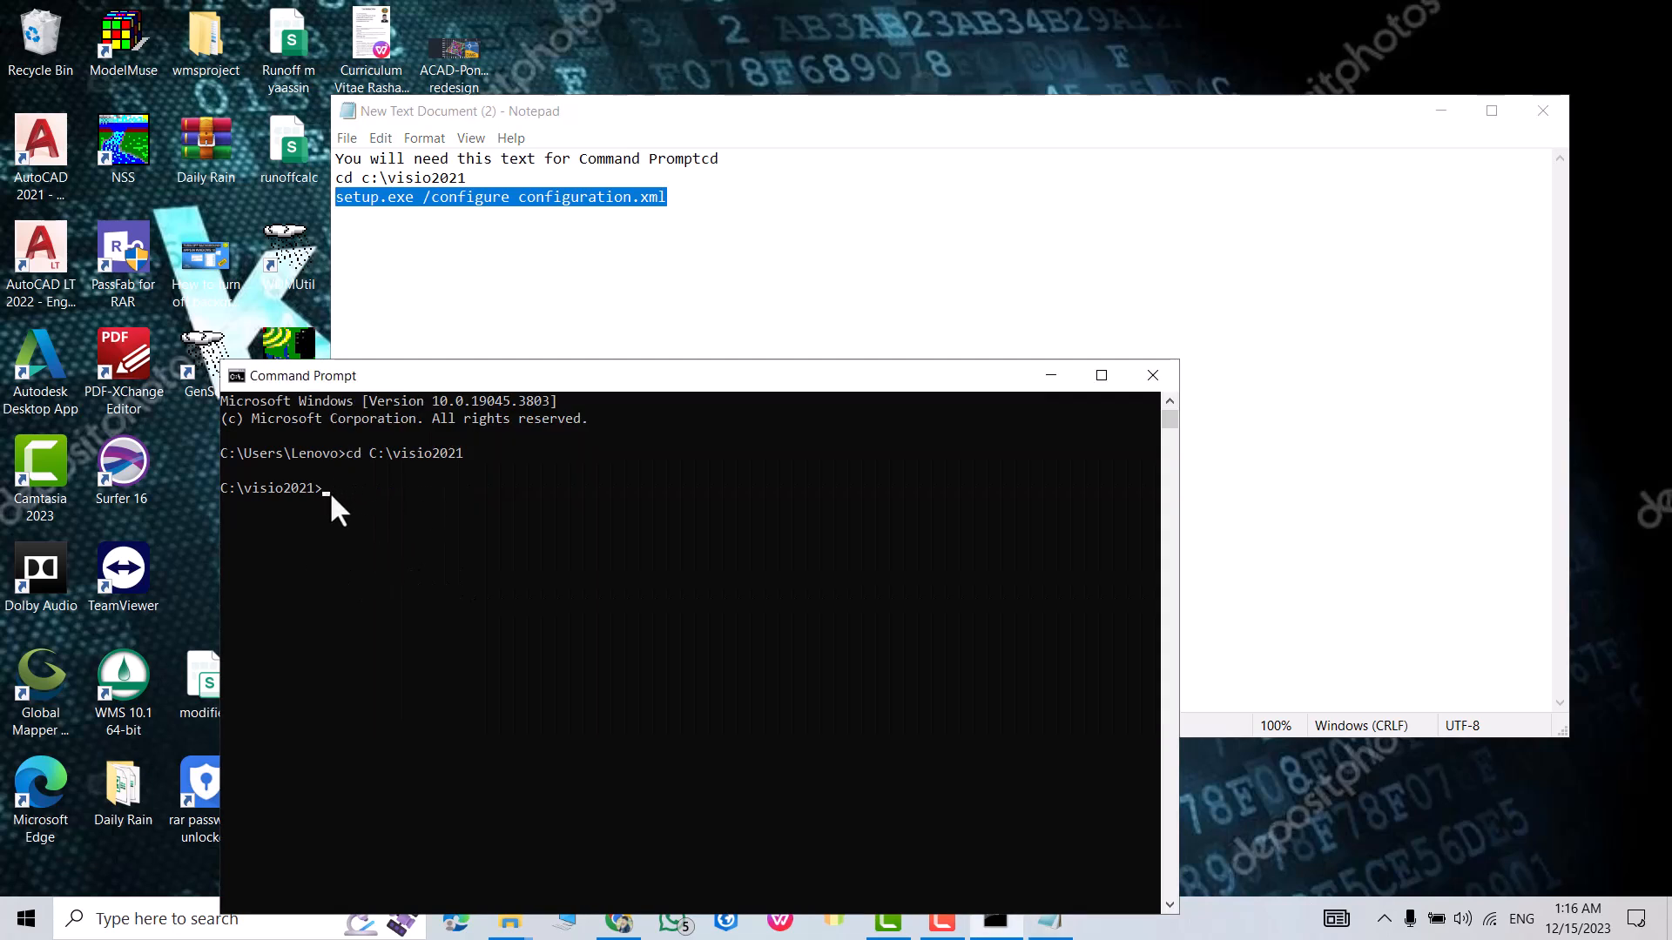
pyautogui.write('setup.exe /configure configuration.xml')
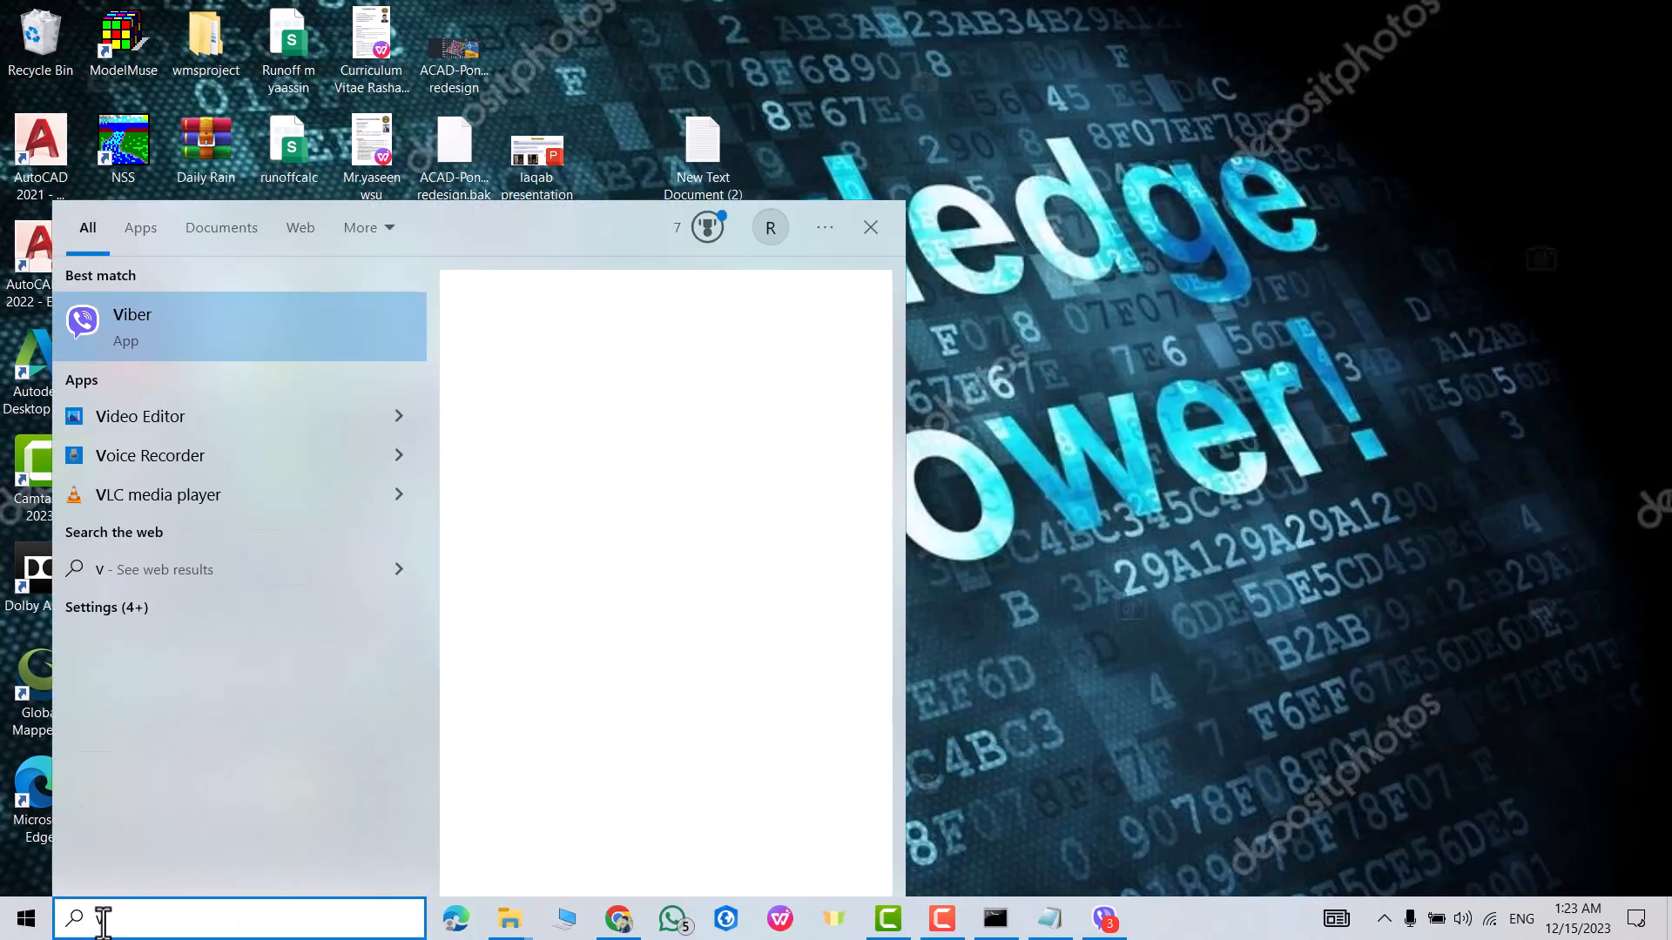
# Search 'vi' in Windows Start to list the newly installed Visio app.
pyautogui.write('i')
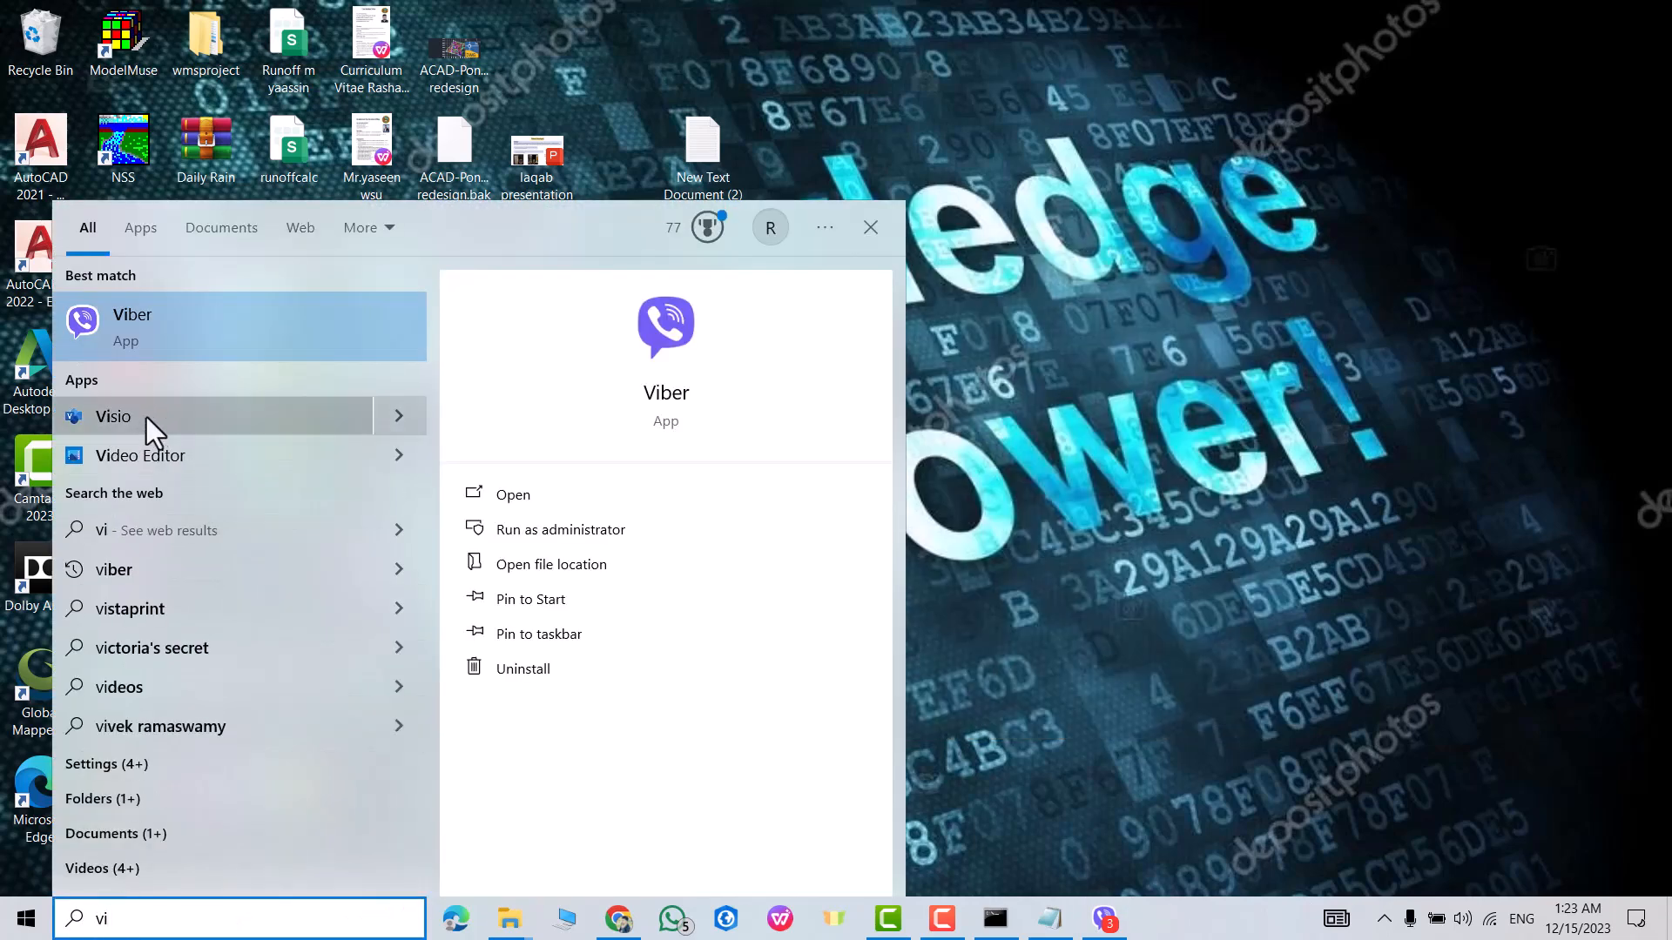